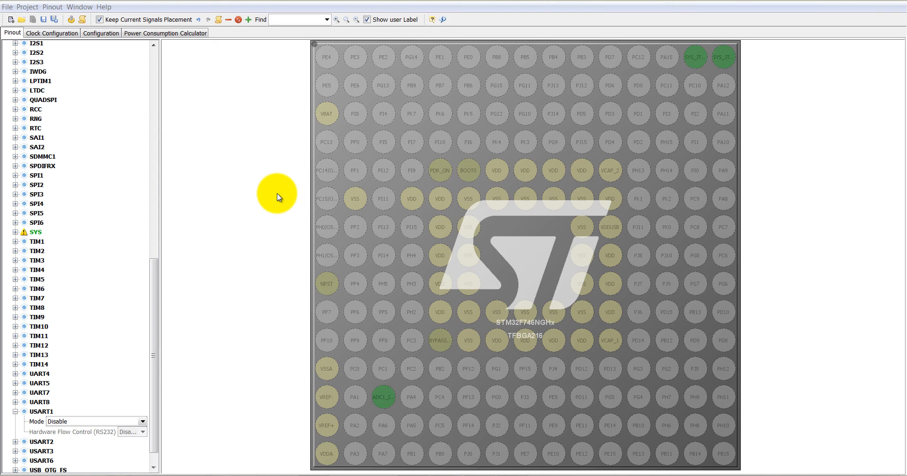
mouse_move(260, 190)
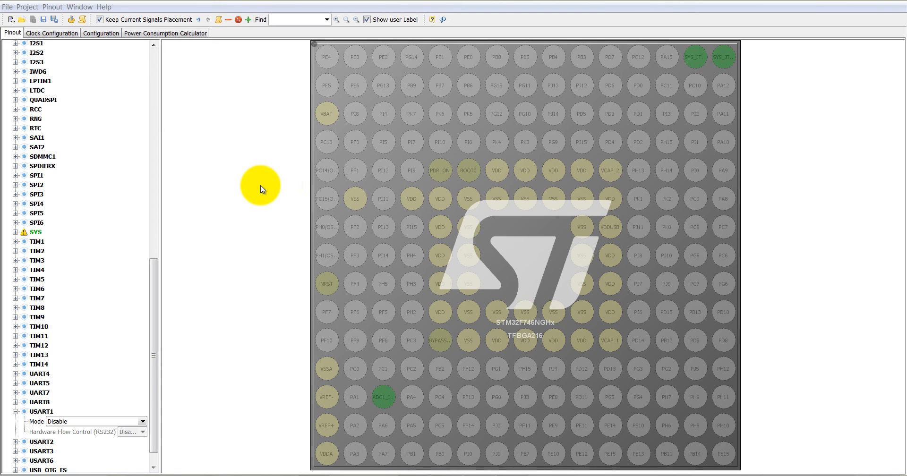
mouse_move(289, 20)
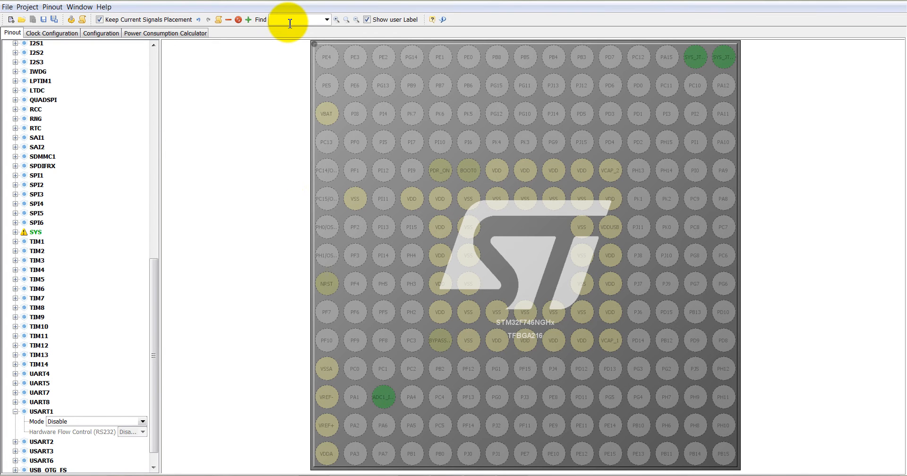
Step: Search for pin PB7 in the pinout to assign USART1_RX
type("pb7")
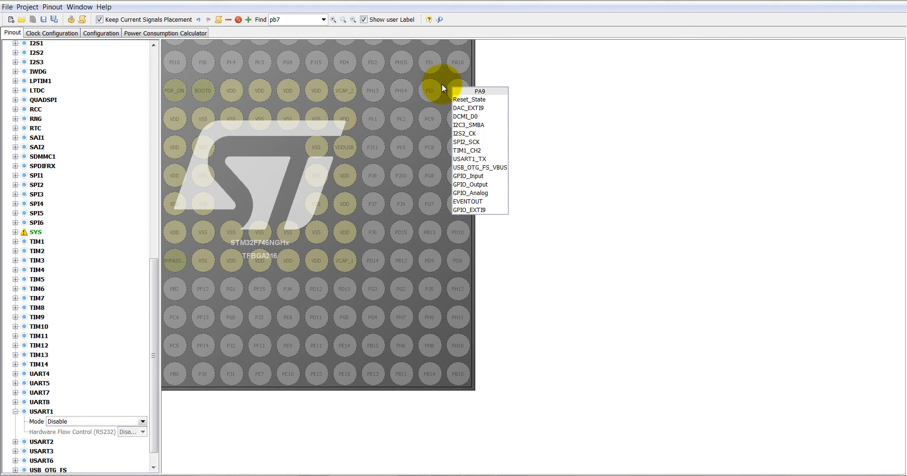
mouse_move(528, 115)
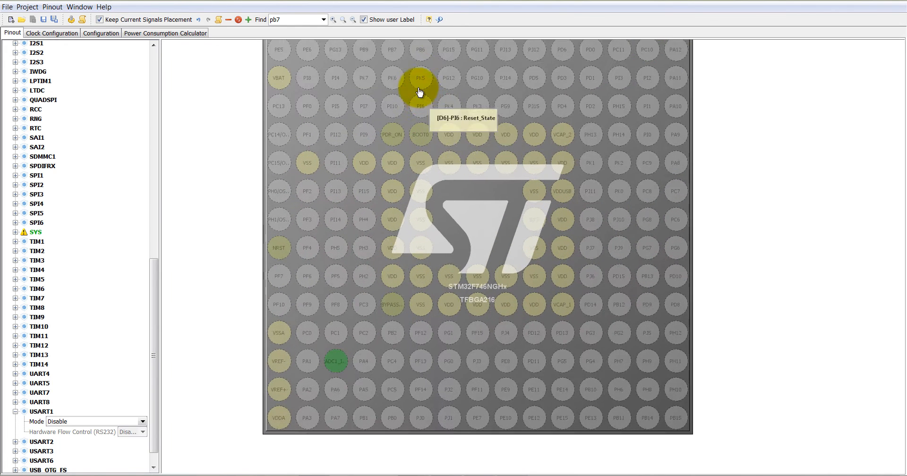
mouse_move(410, 78)
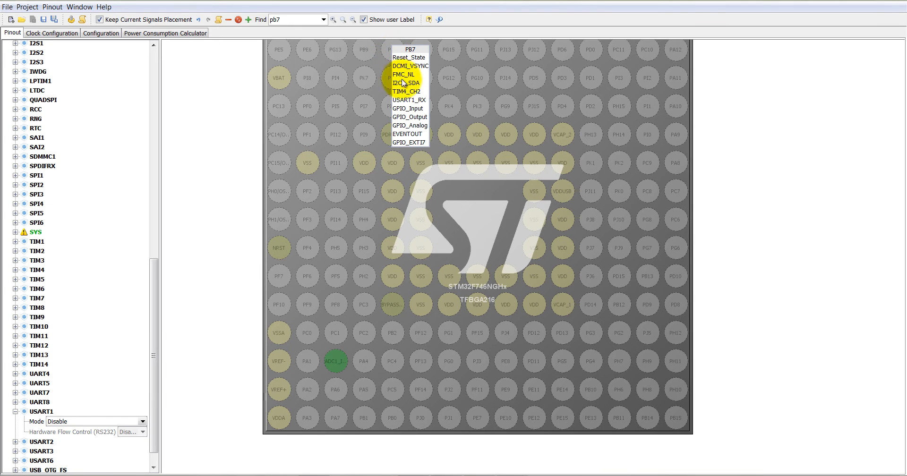
mouse_move(408, 100)
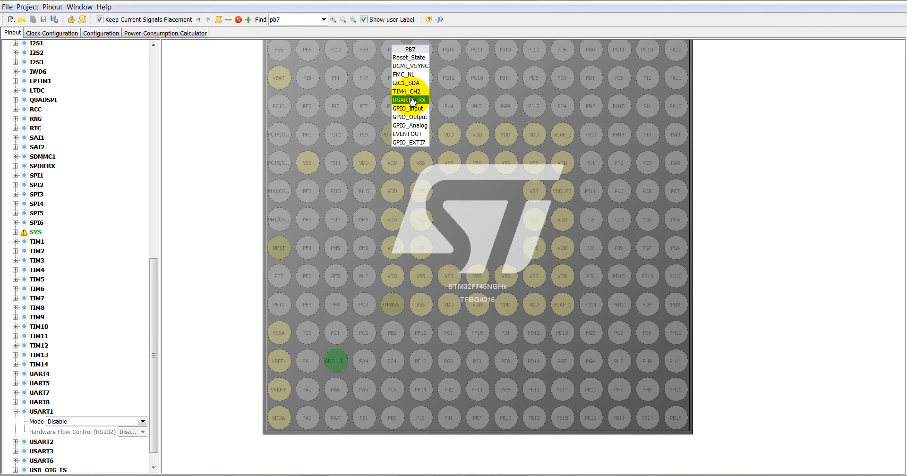
mouse_move(412, 104)
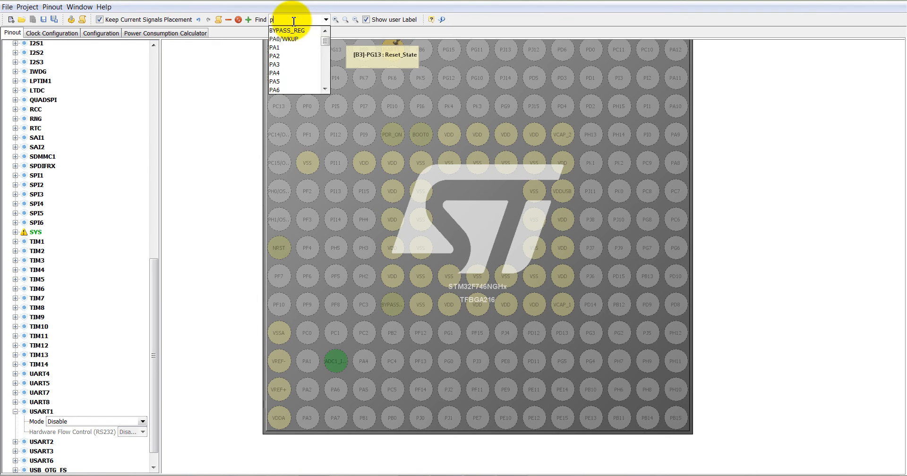
Step: Find pin PA9 and assign it the USART1_TX signal
type("a9")
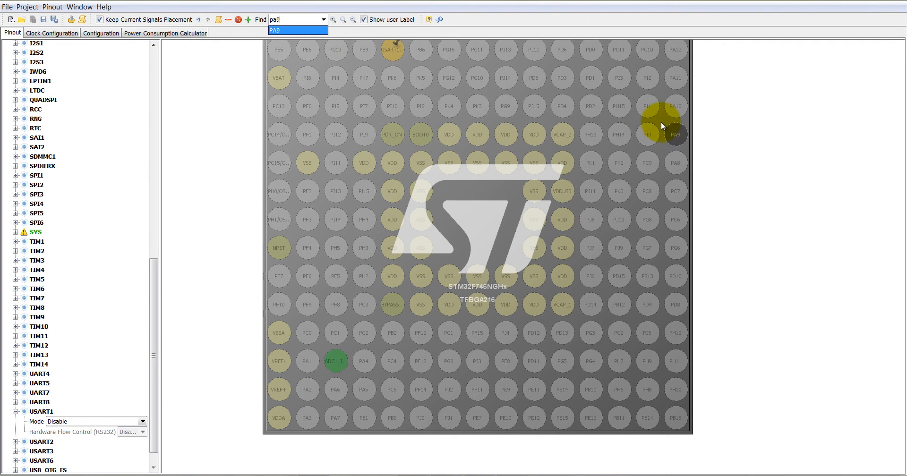
left_click(674, 134)
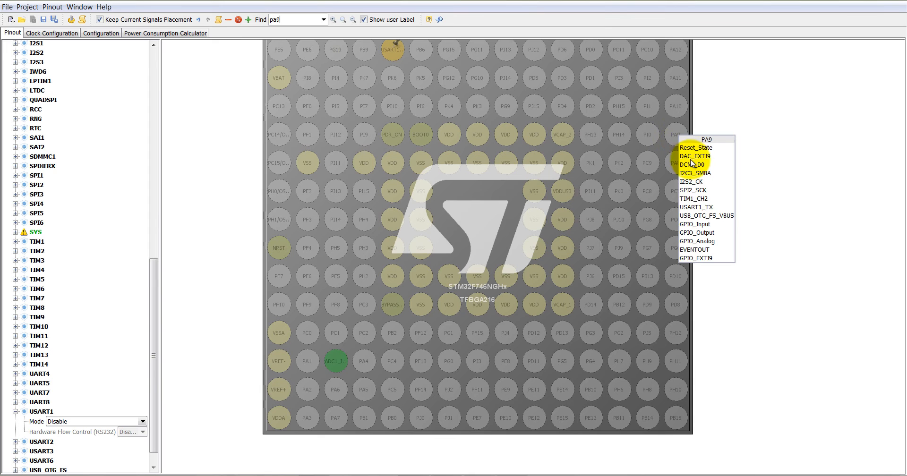
mouse_move(697, 207)
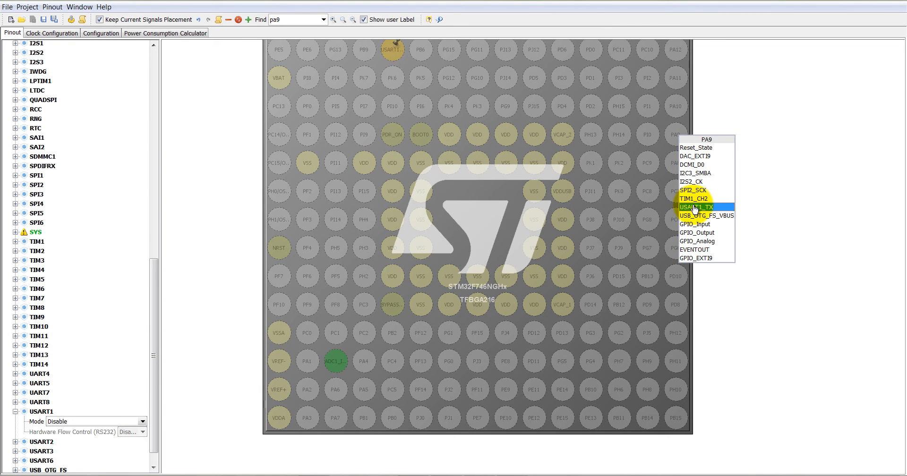
left_click(696, 207)
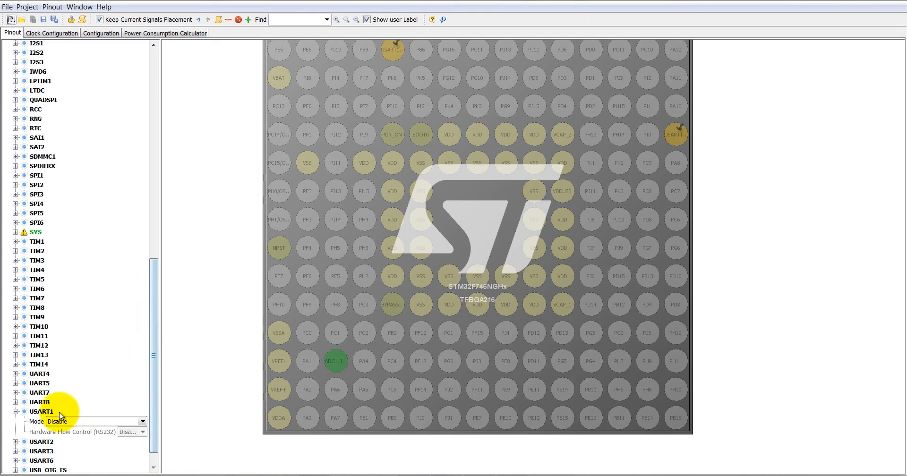
Step: Set USART1 to Asynchronous mode, then view the clock and peripheral configuration overview
left_click(142, 421)
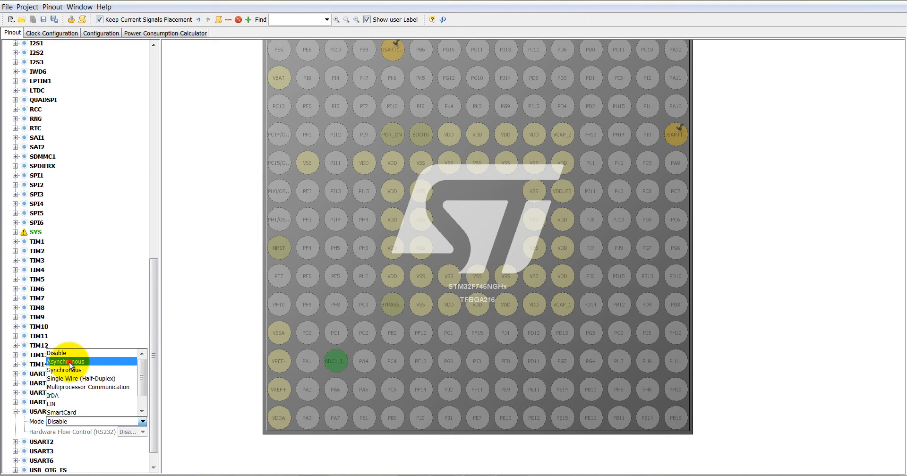
left_click(66, 360)
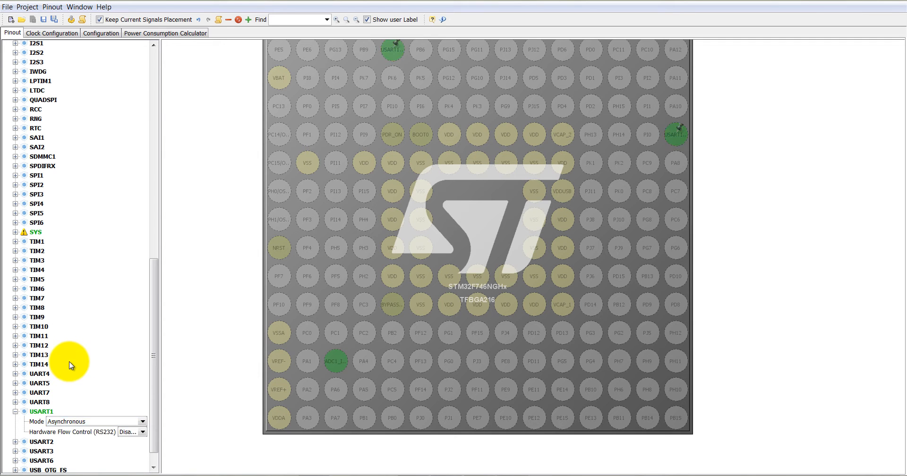
mouse_move(689, 187)
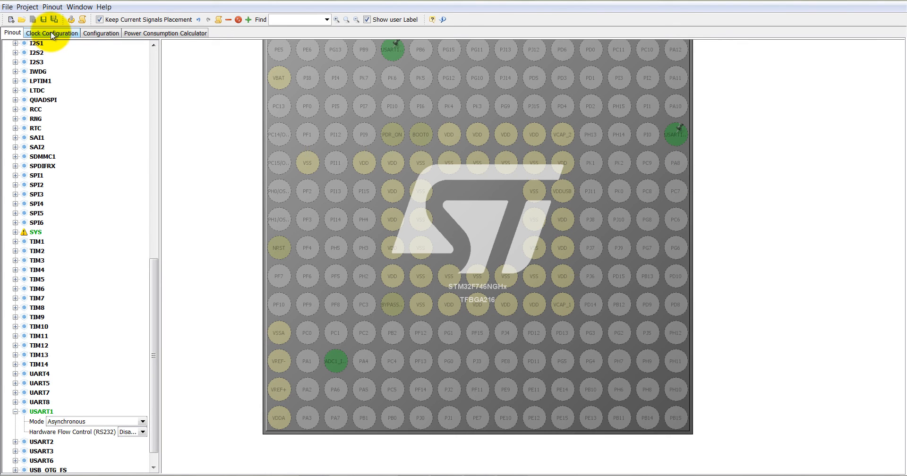
left_click(51, 33)
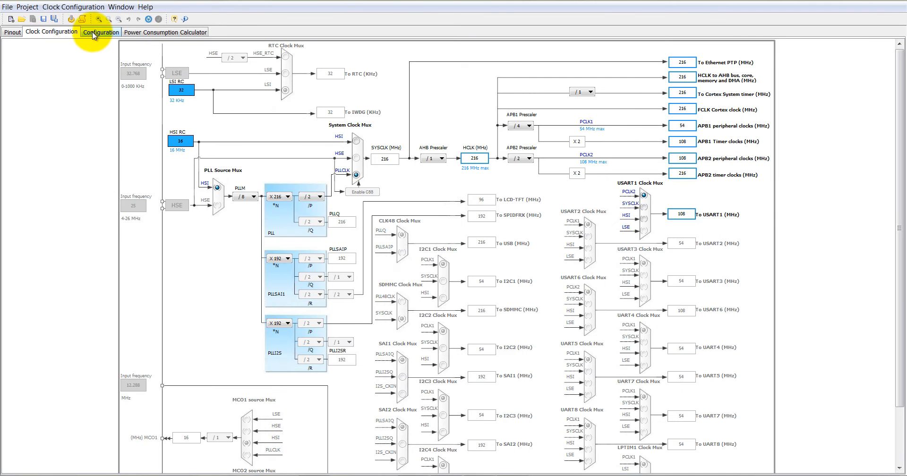
left_click(100, 32)
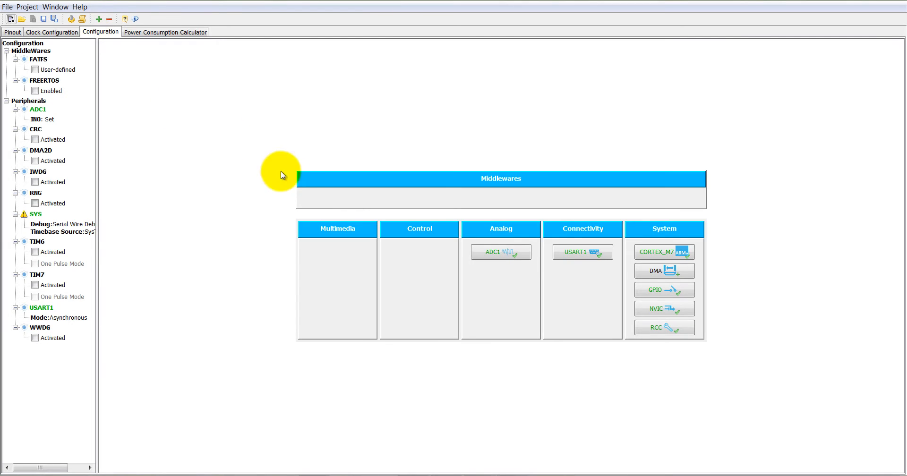
Step: Configure USART1 at 9600 baud with 8-bit words and confirm the parameters
left_click(582, 251)
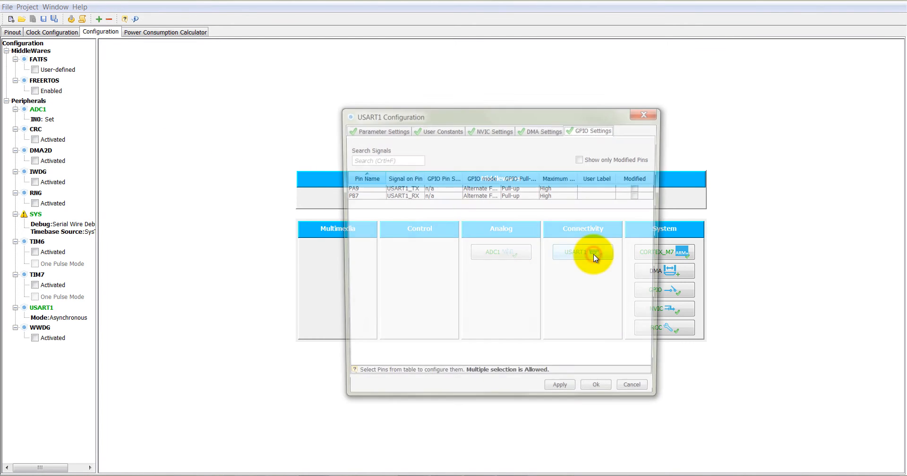
left_click(383, 128)
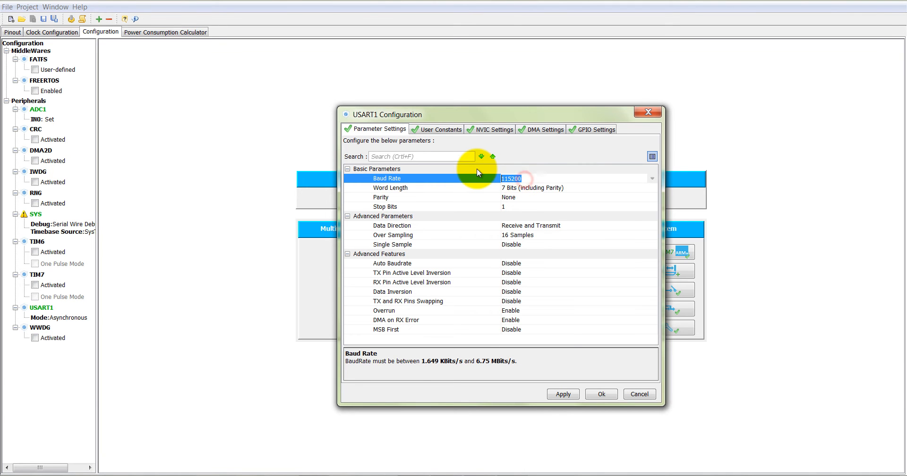
type("9600 Bits/s")
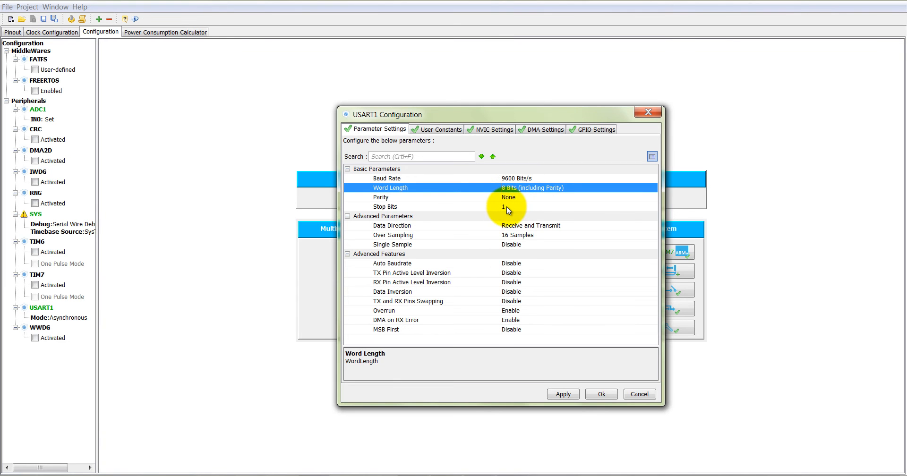
mouse_move(611, 138)
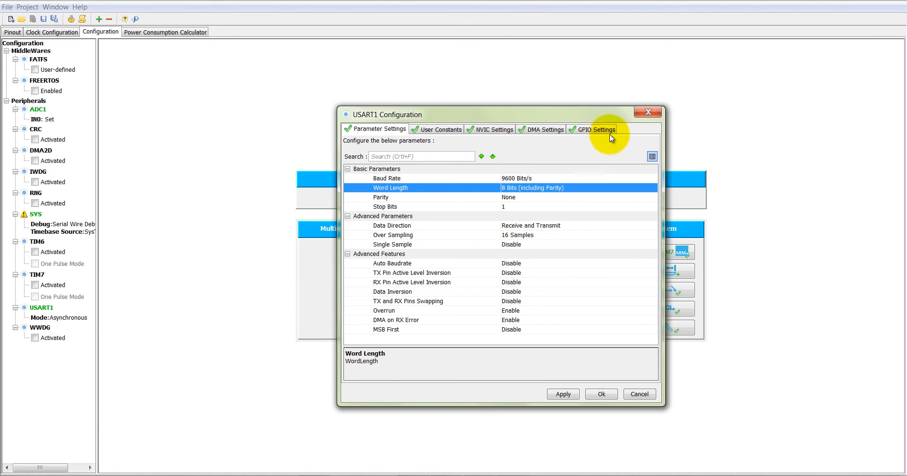
mouse_move(600, 394)
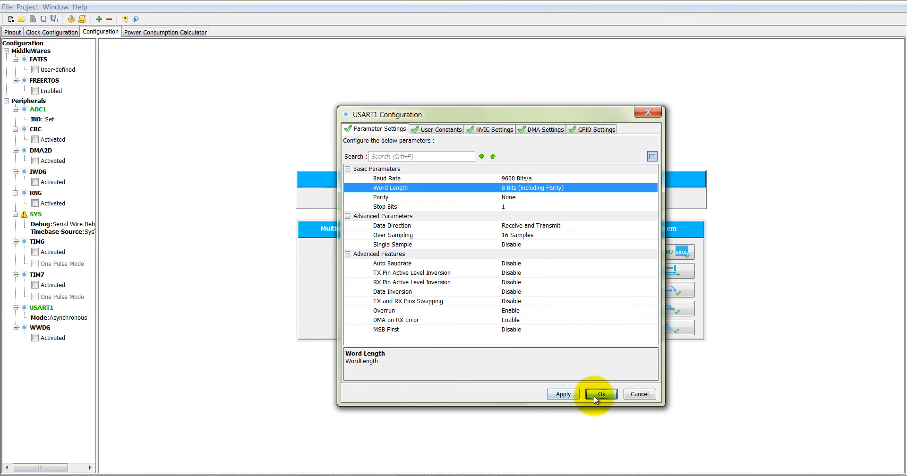
left_click(601, 394)
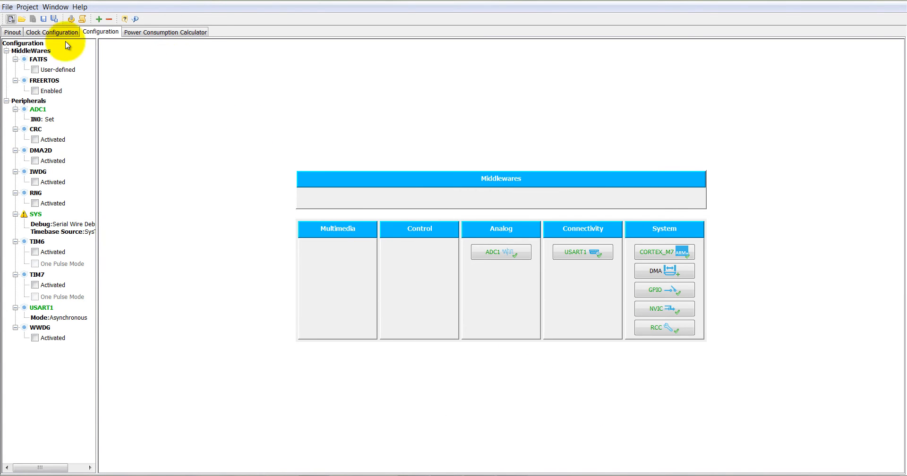
Step: Name the project ADCUART in the project settings and confirm
left_click(8, 6)
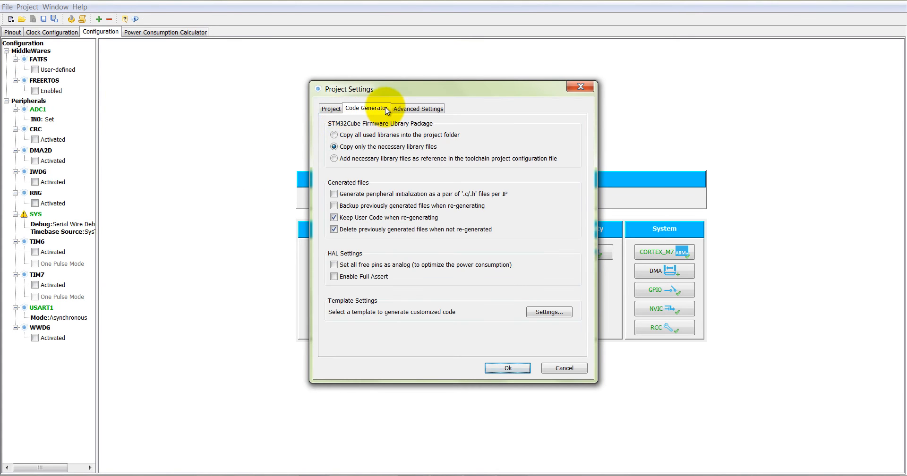
left_click(330, 109)
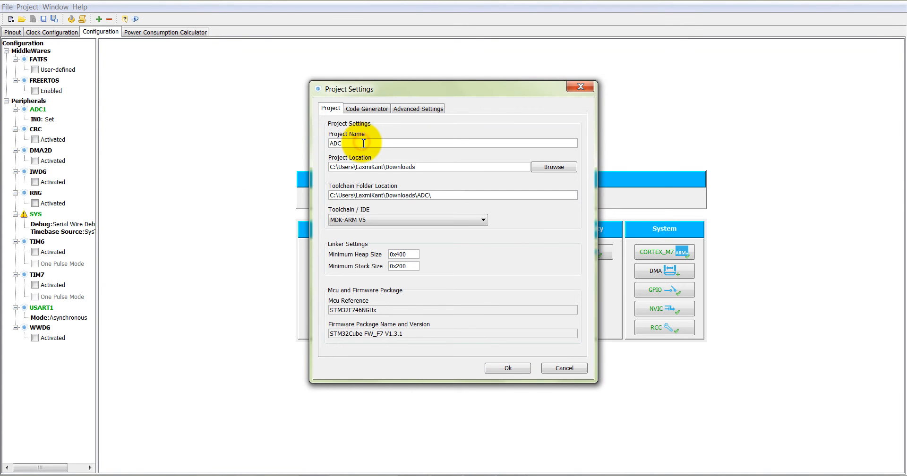
type("UART")
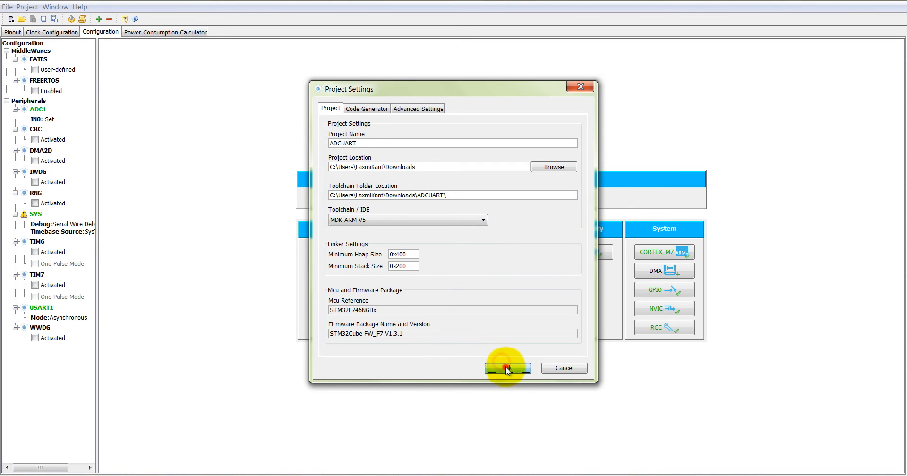
left_click(507, 368)
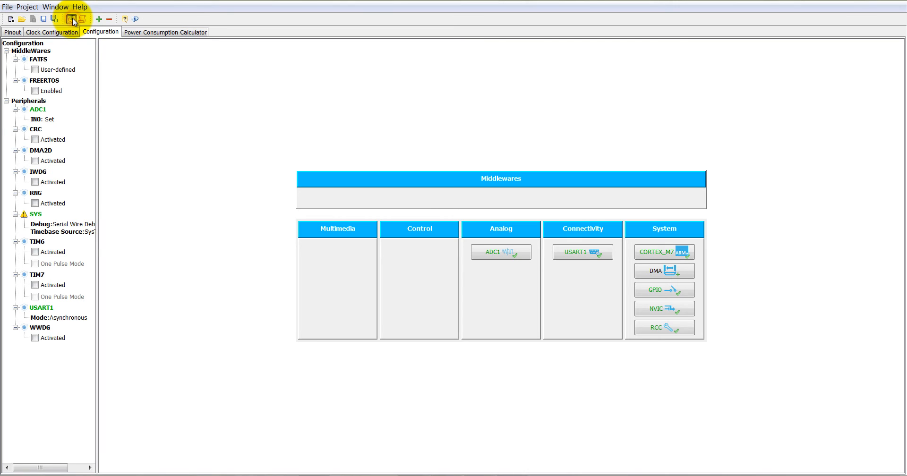
Step: Generate the ADCUART code and open the project in Keil MDK-ARM
left_click(72, 18)
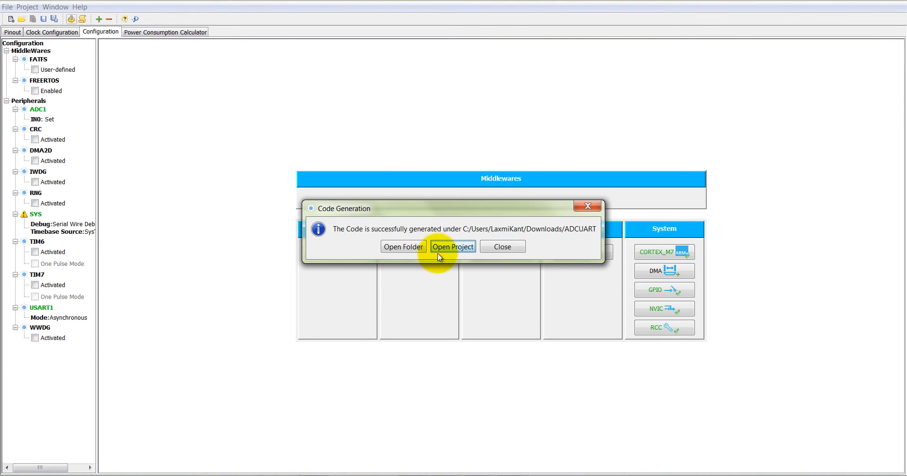
left_click(453, 246)
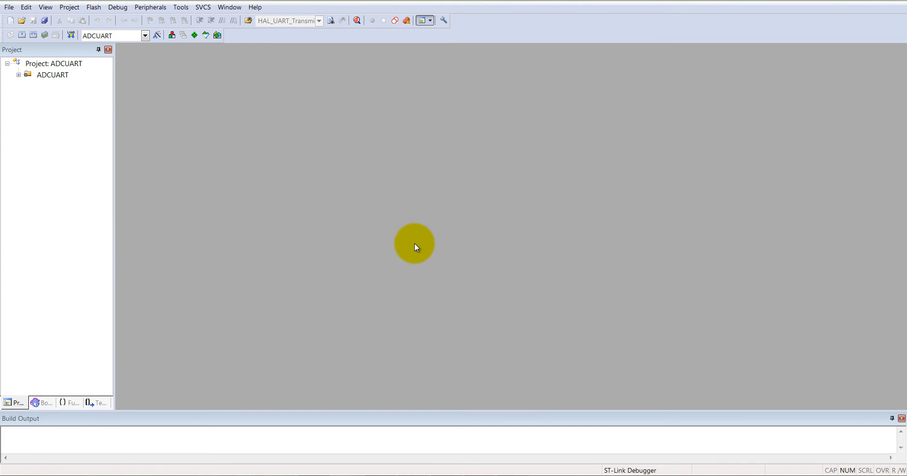
Step: Open main.c from Application/User and place the caret in the empty while(1) loop
left_click(18, 75)
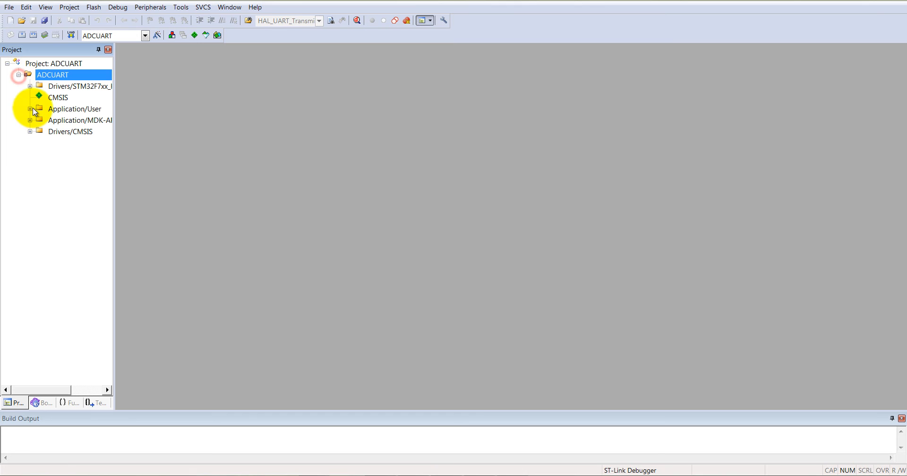
left_click(31, 109)
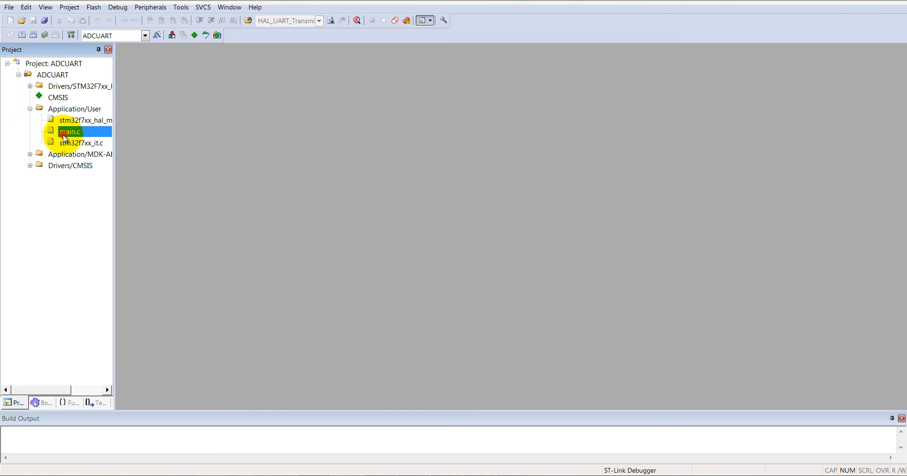
double_click(69, 132)
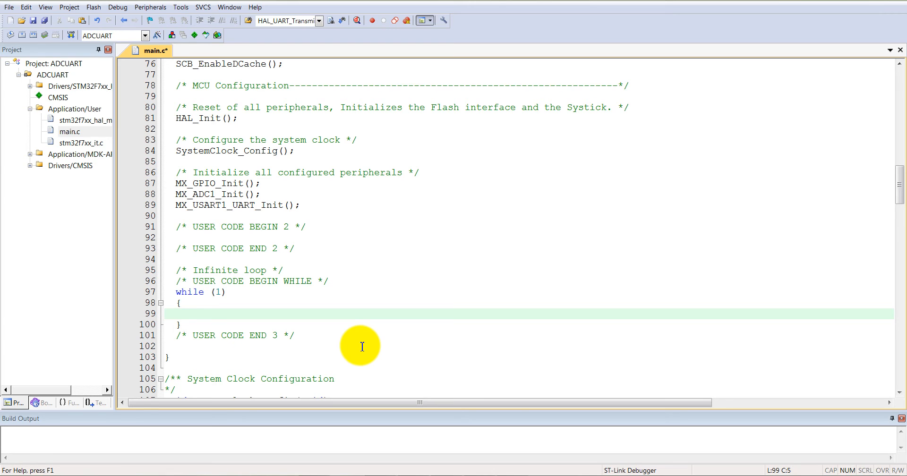
left_click(186, 313)
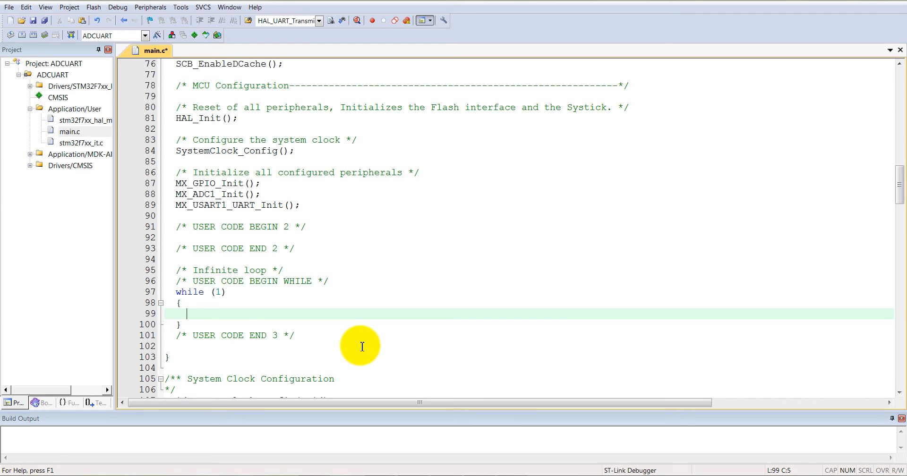
mouse_move(236, 312)
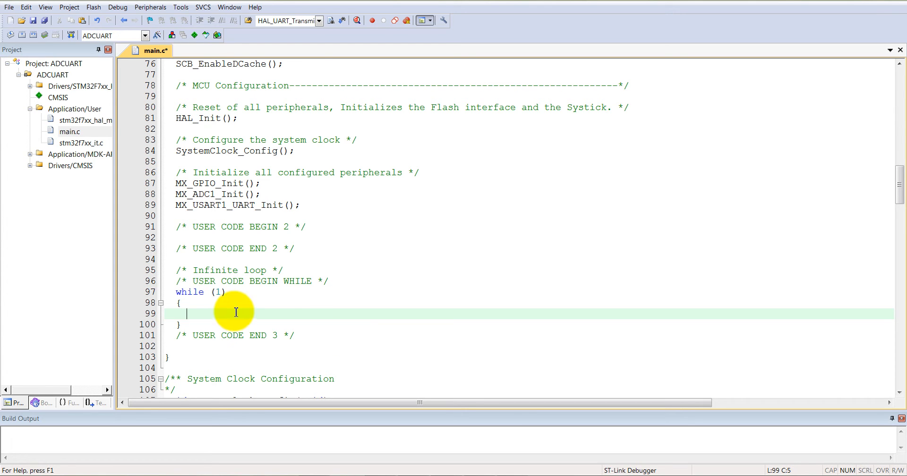
mouse_move(239, 308)
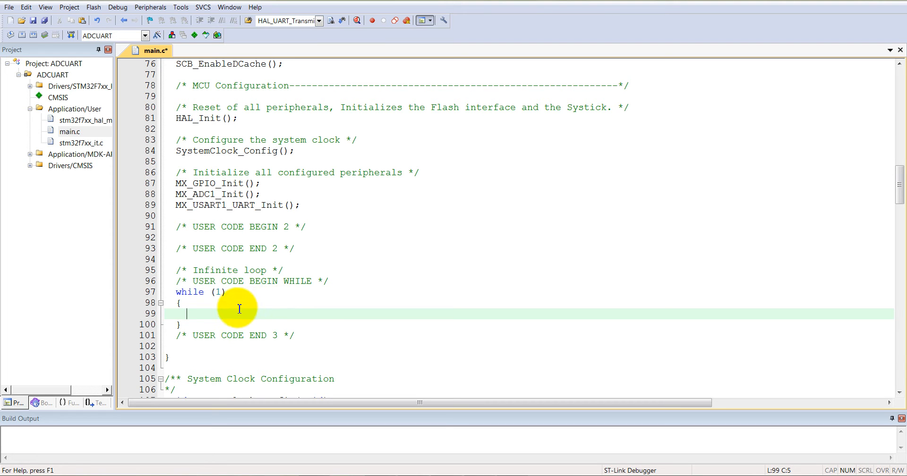
left_click(74, 154)
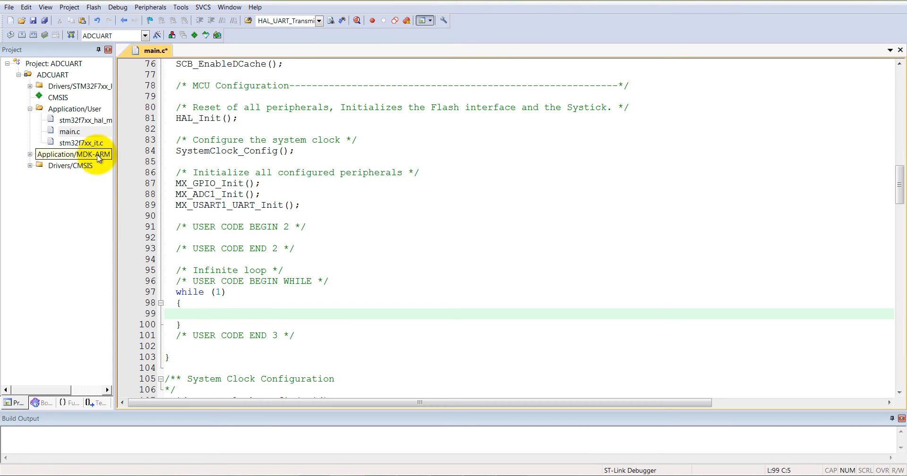
Step: Save main.c and build the ADCUART target
left_click(20, 35)
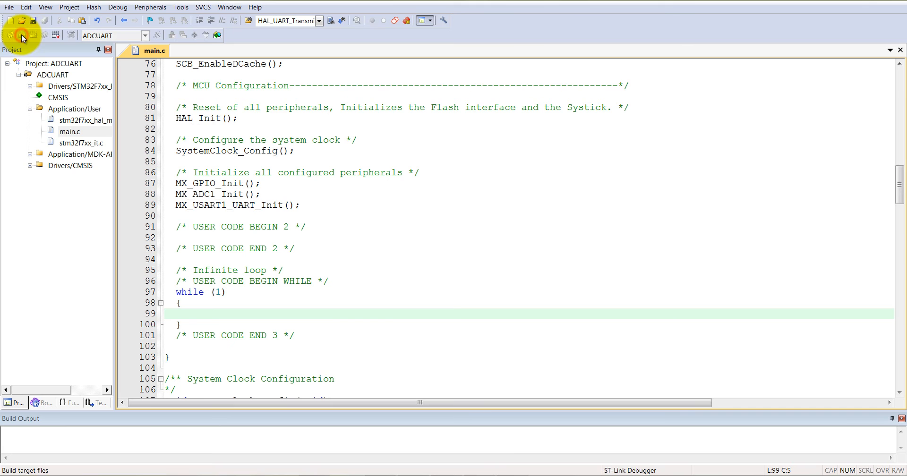
left_click(22, 19)
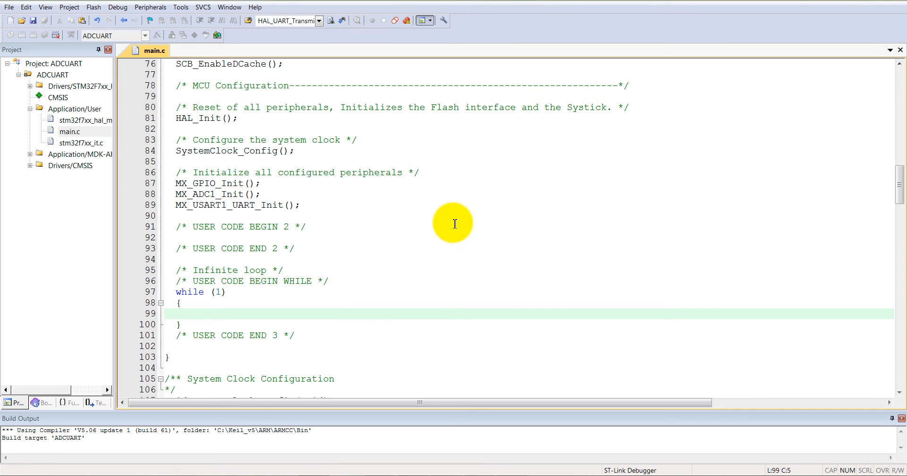
left_click(187, 313)
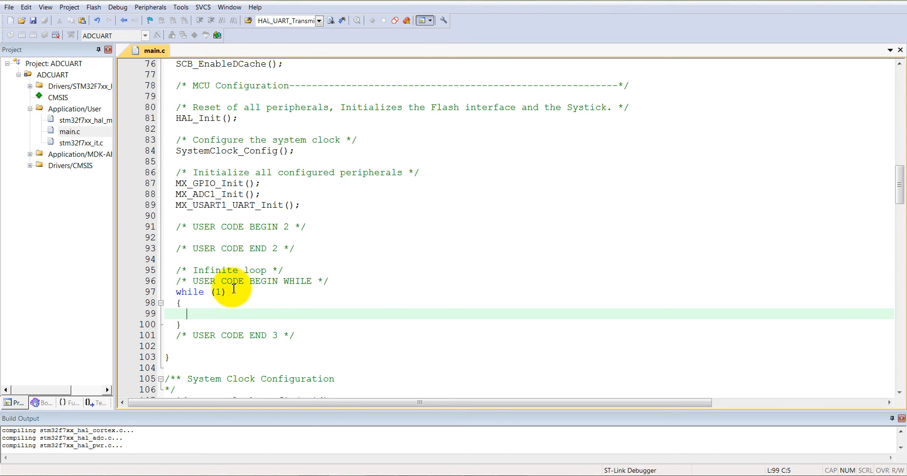
mouse_move(227, 326)
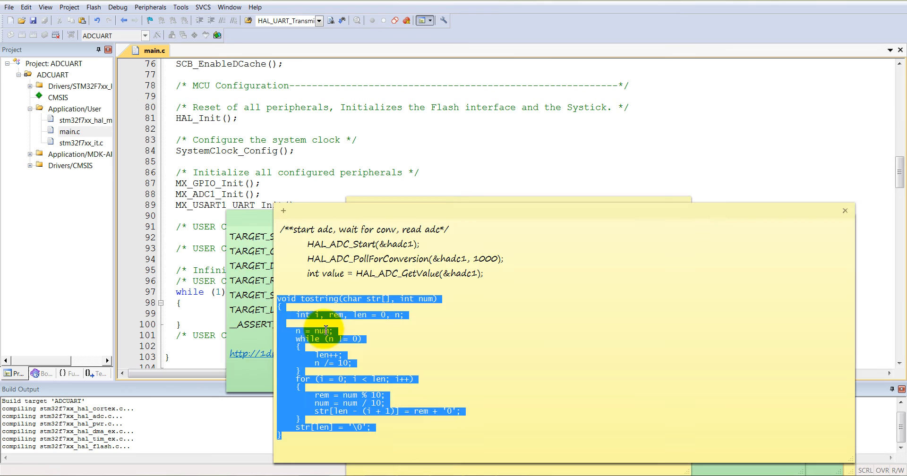
Step: Copy the tostring function code from the sticky note
right_click(327, 332)
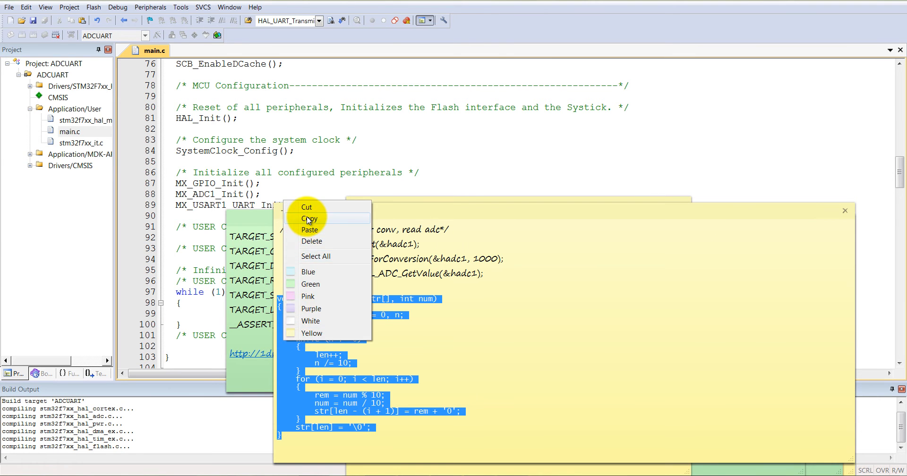
left_click(309, 219)
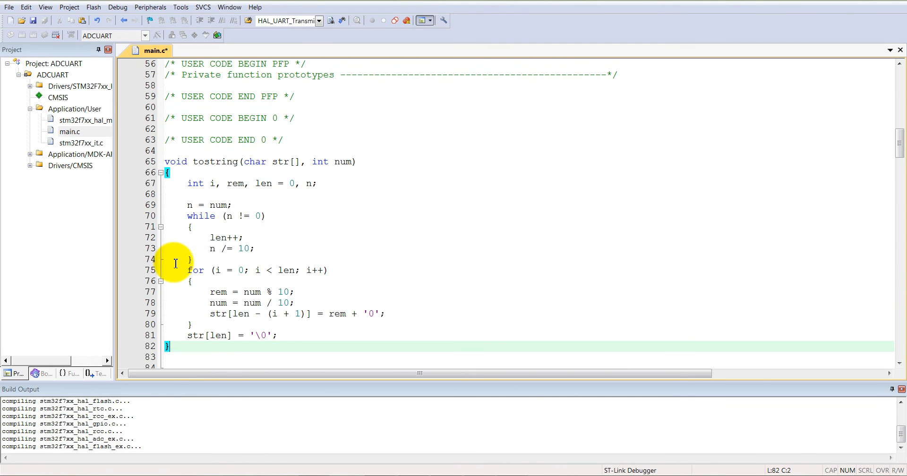
Step: Change the pasted function's char parameter to uint8_t and begin a uint8_t declaration above main
left_click(259, 161)
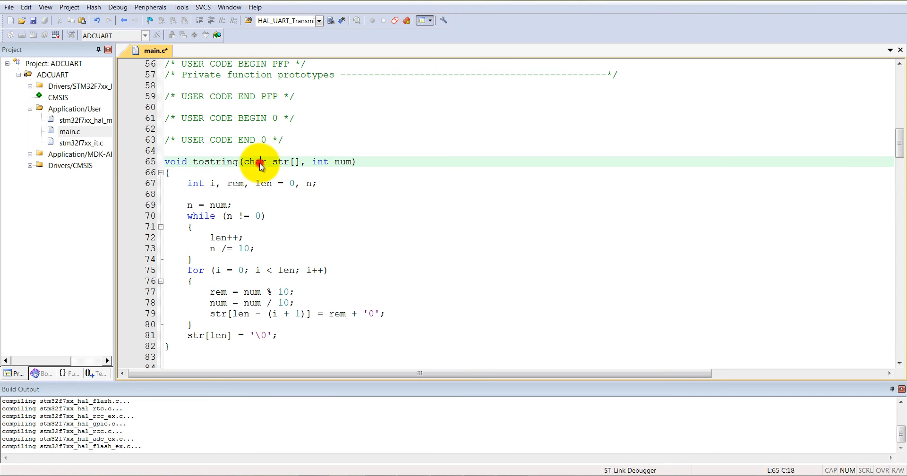
type("uint8")
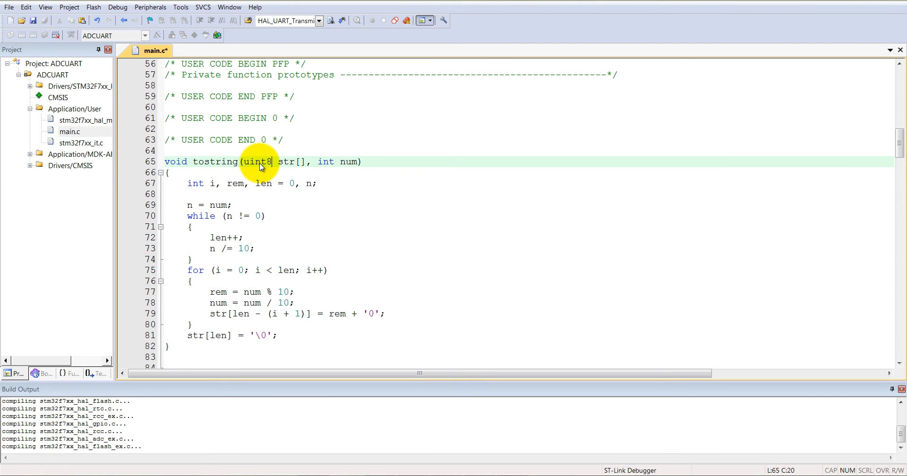
type("_t")
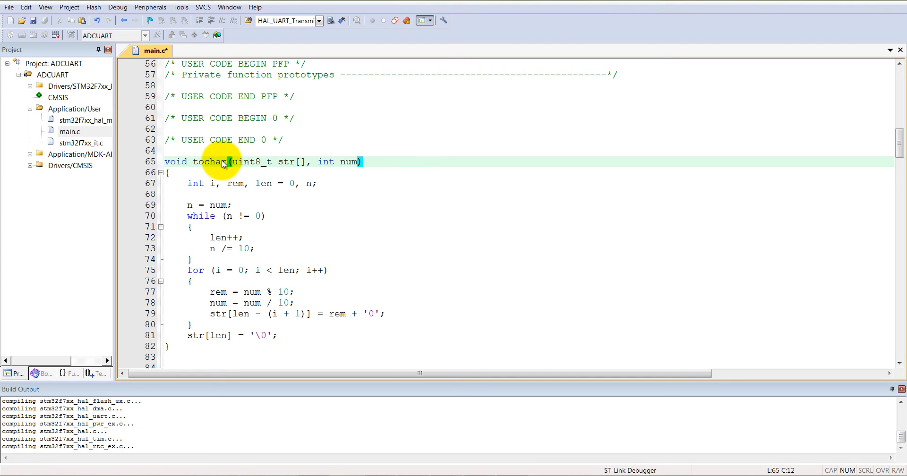
scroll("down", 3)
type("ui")
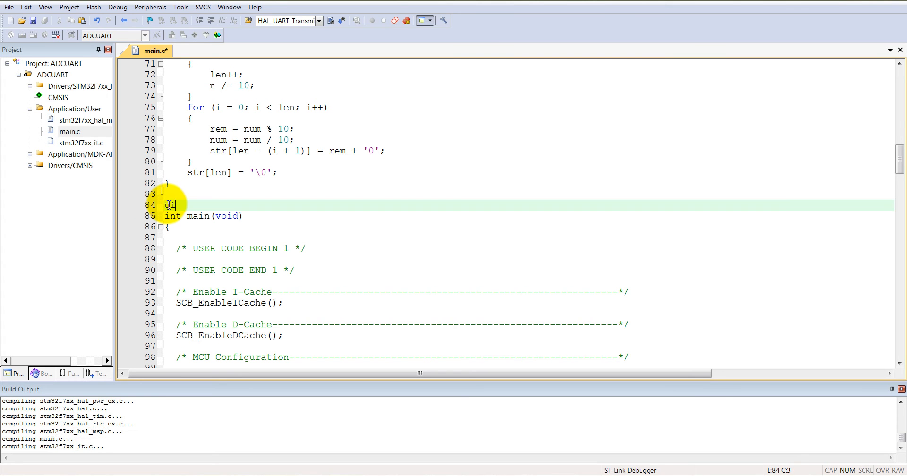
type("nt8_")
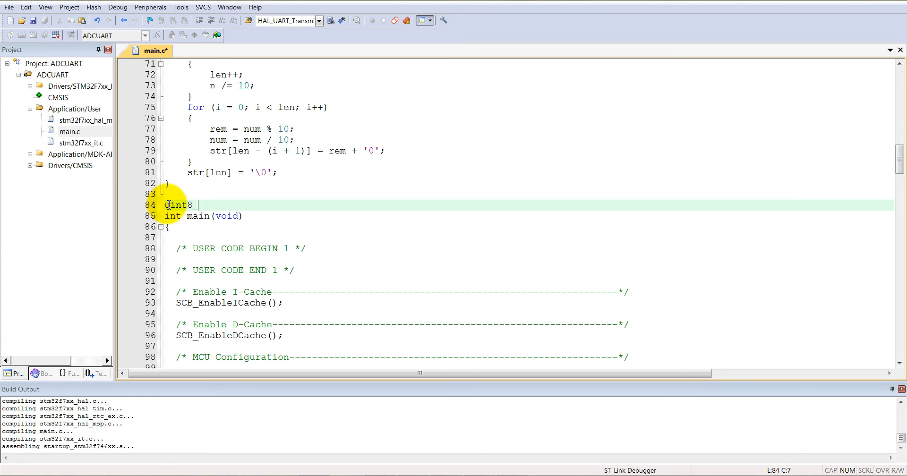
Step: Declare the global uint8_t data[10] = "None";
type("_t data")
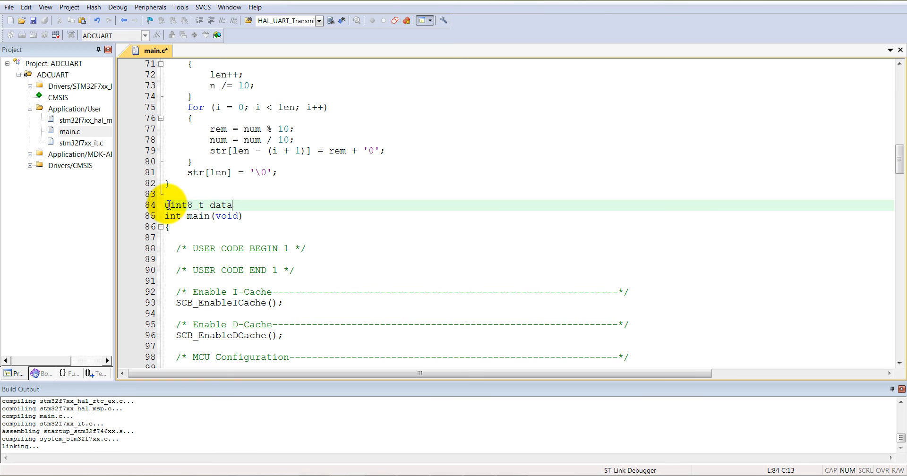
type("[10[")
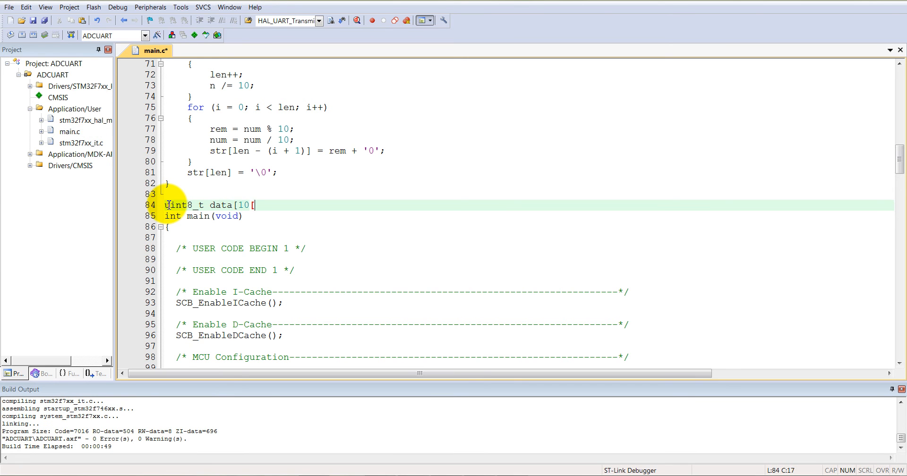
type("] =")
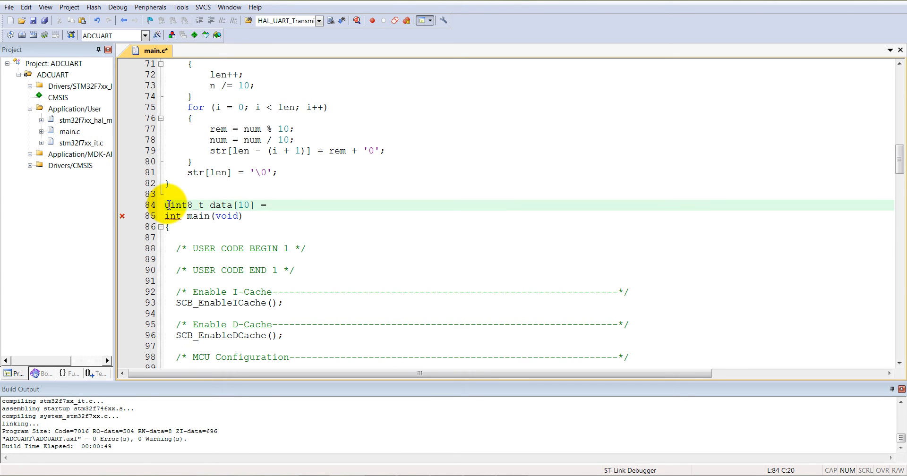
type("\"None\"")
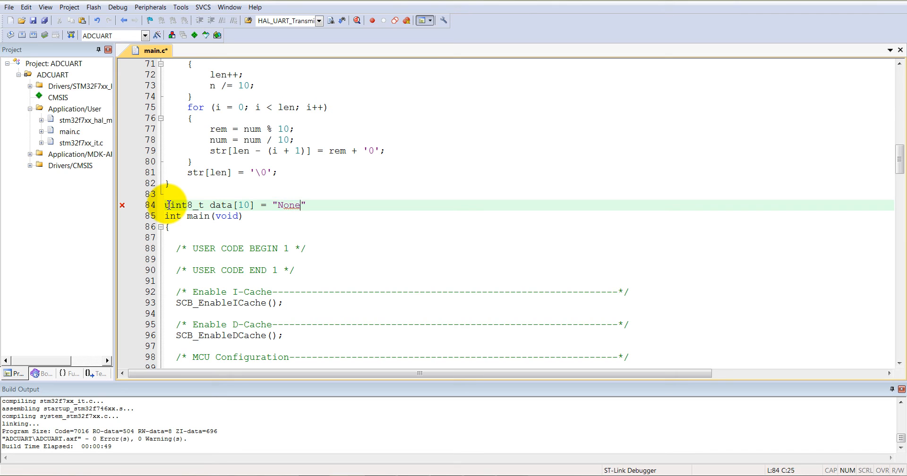
type(";")
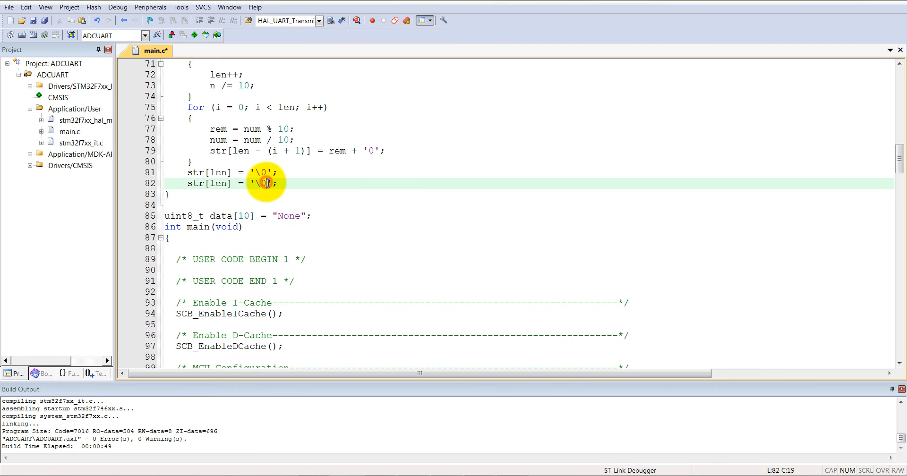
Step: Add str[len+1] = '\n'; in tochar and save main.c
type("n")
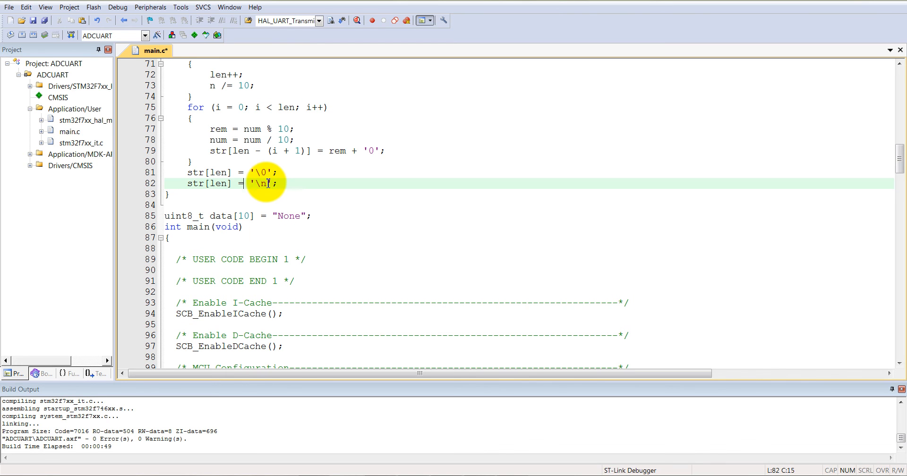
type("+1")
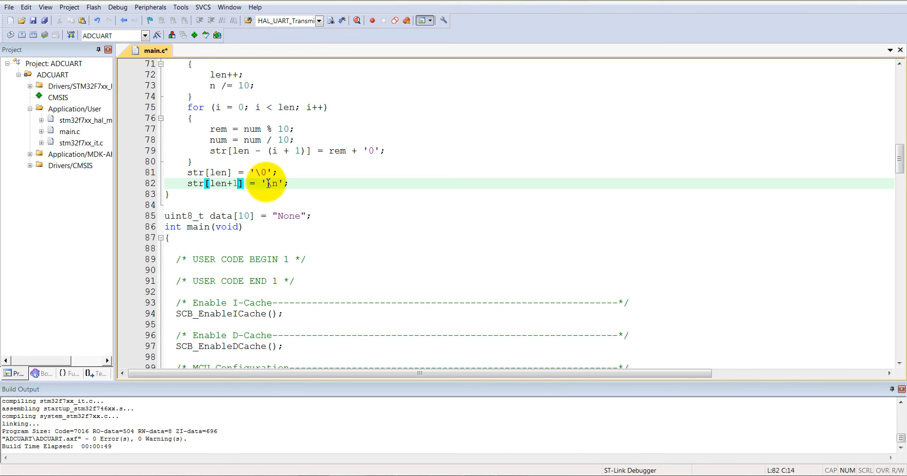
left_click(242, 216)
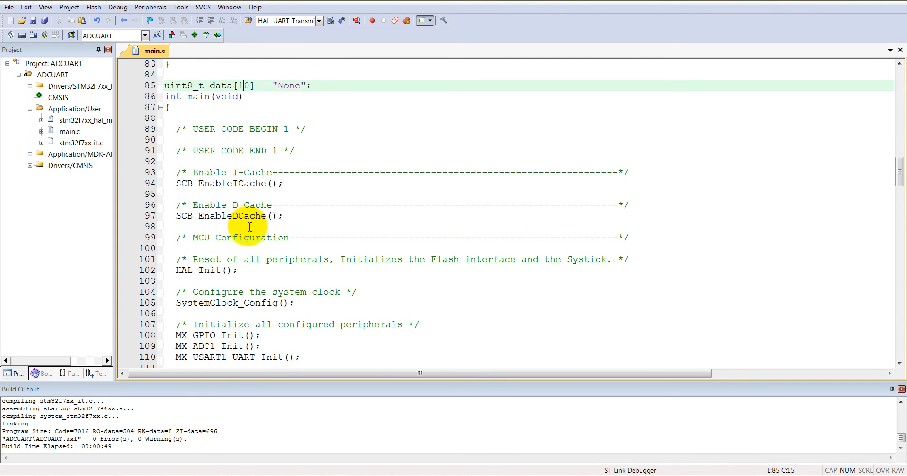
Step: Review the ADC reading lines in the note and place the cursor after the ADC read in while(1)
scroll("down", 3)
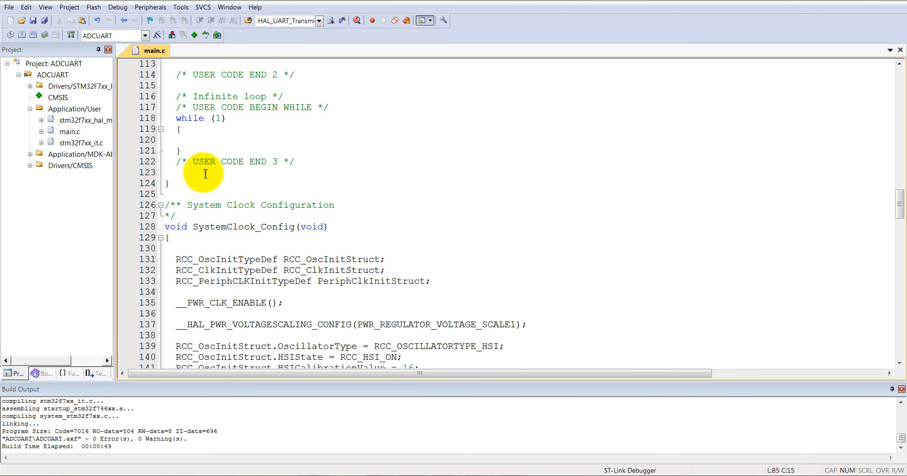
left_click(196, 139)
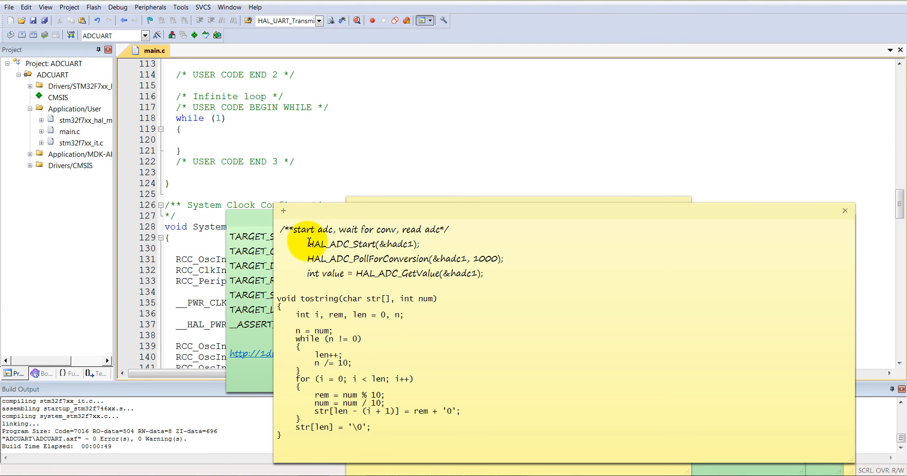
left_click_drag(309, 244, 484, 273)
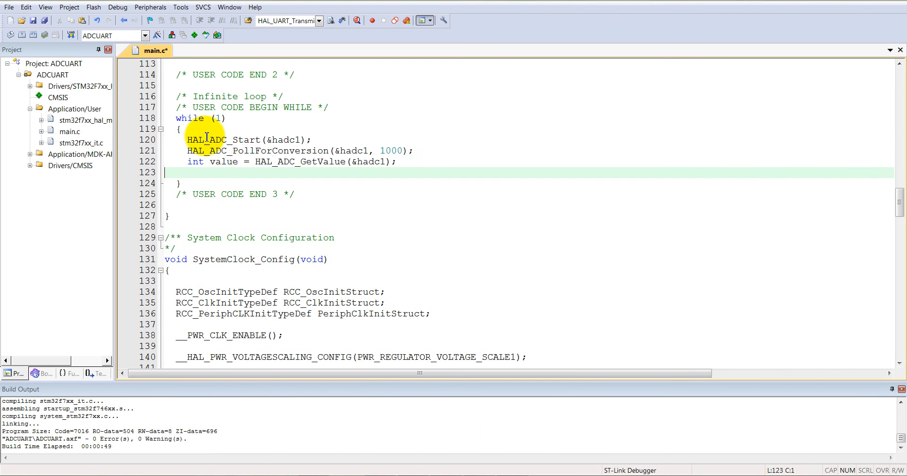
left_click(233, 139)
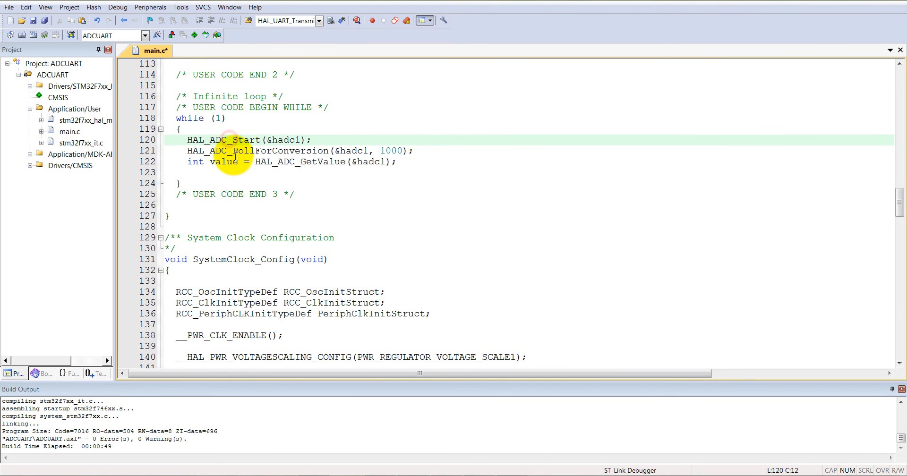
left_click(233, 161)
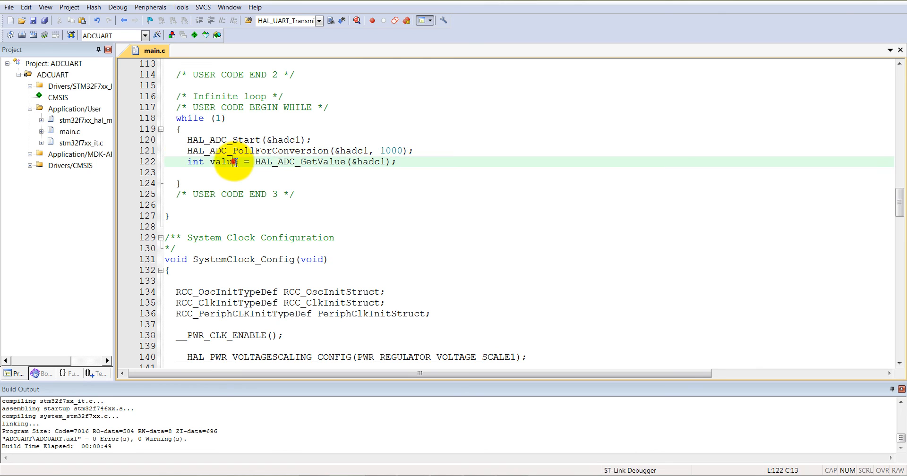
left_click(206, 171)
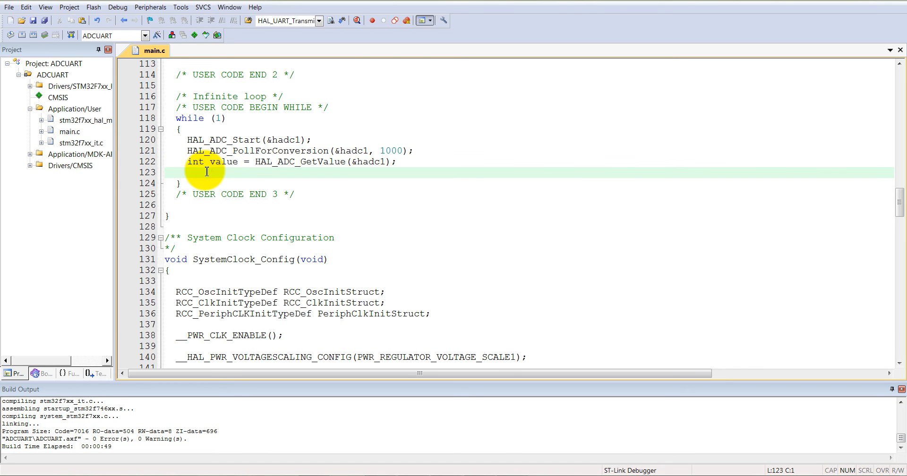
Step: Add the call tochar(data, value) right after the ADC value is read
type("to")
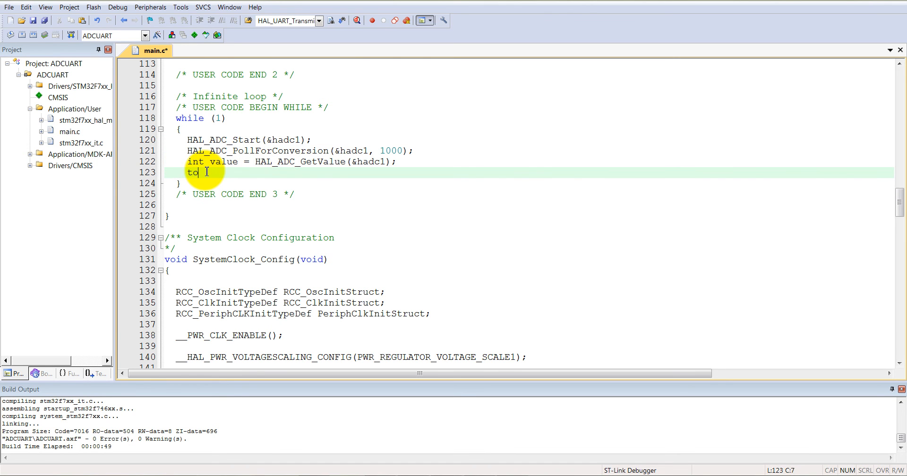
type("char")
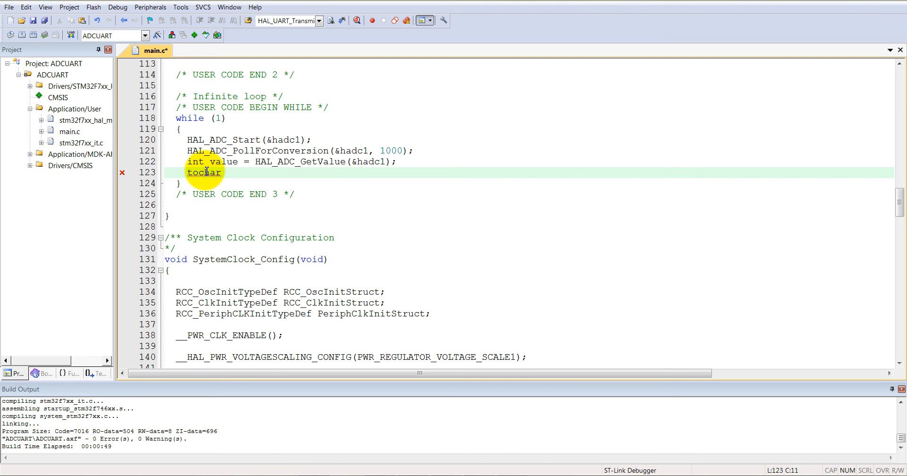
type("()")
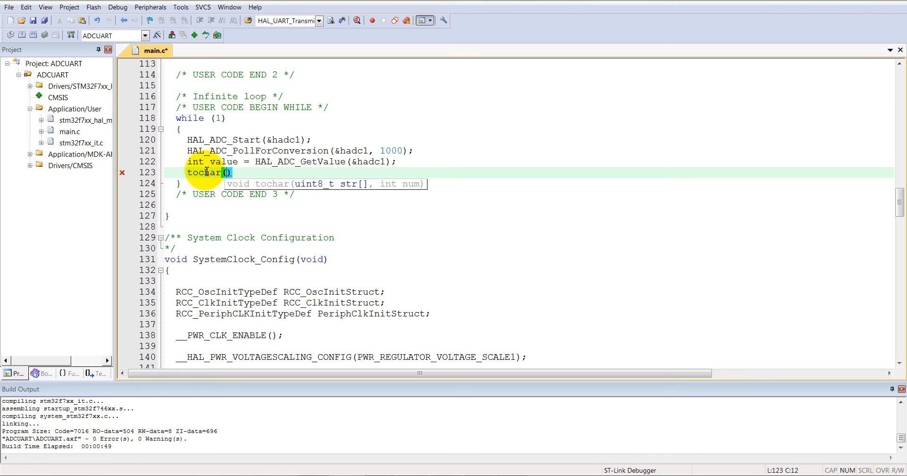
type("data,")
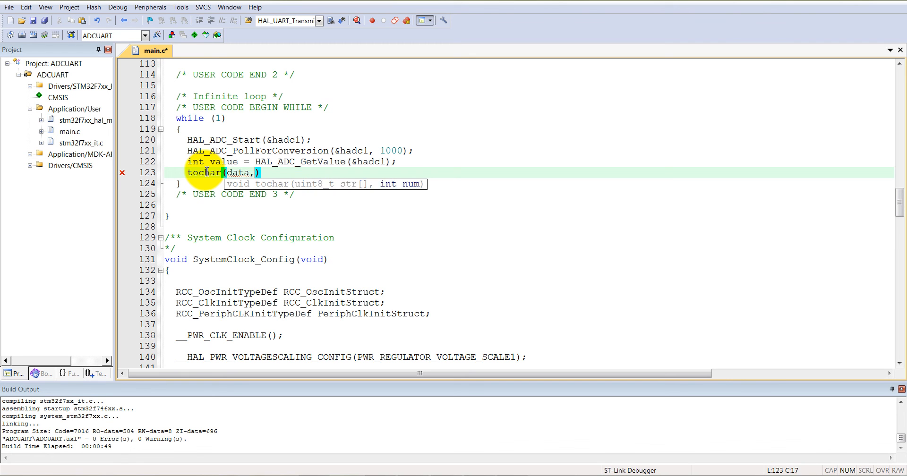
type("val")
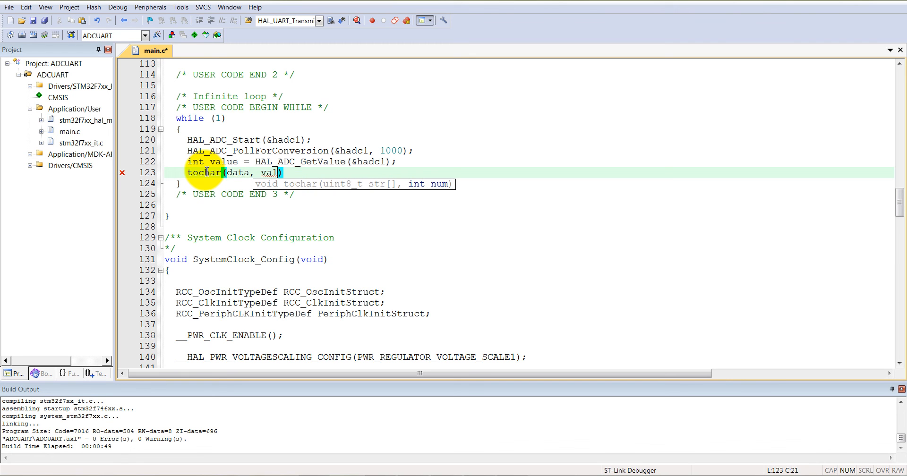
type("ue")
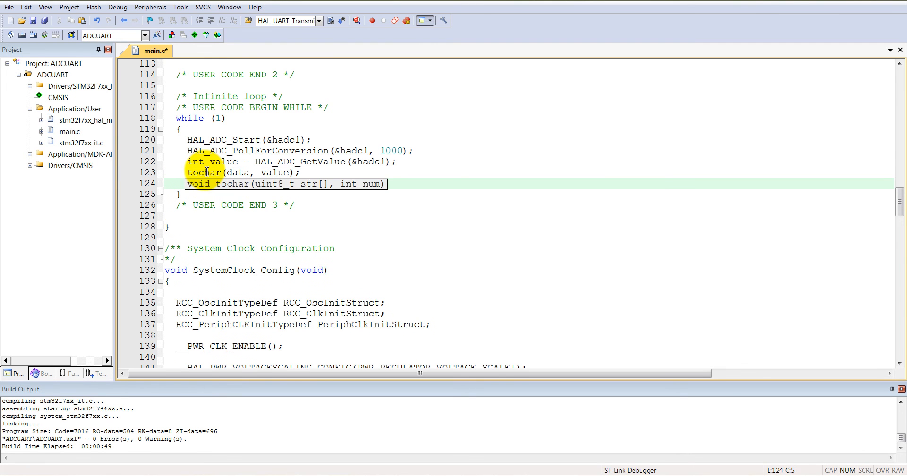
Step: End the loop with HAL_UART_Transmit(&huart1, data, 10, 100); and save main.c
type("HAL_")
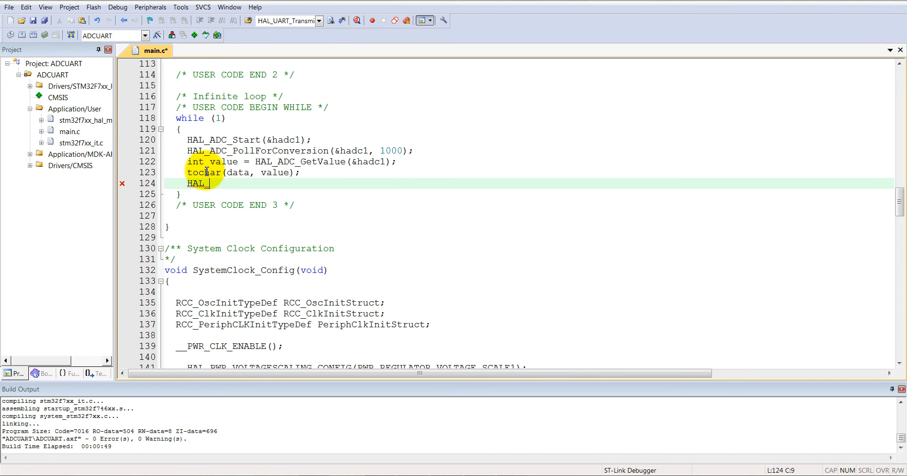
type("UART")
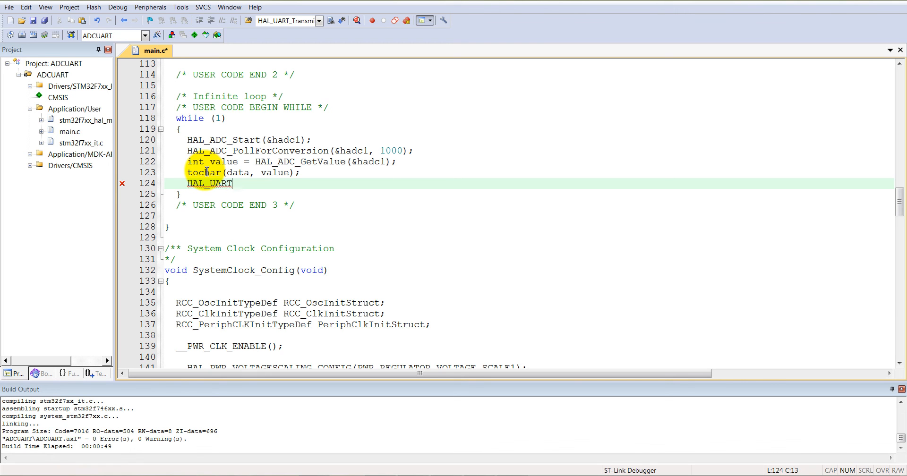
type("_Tran")
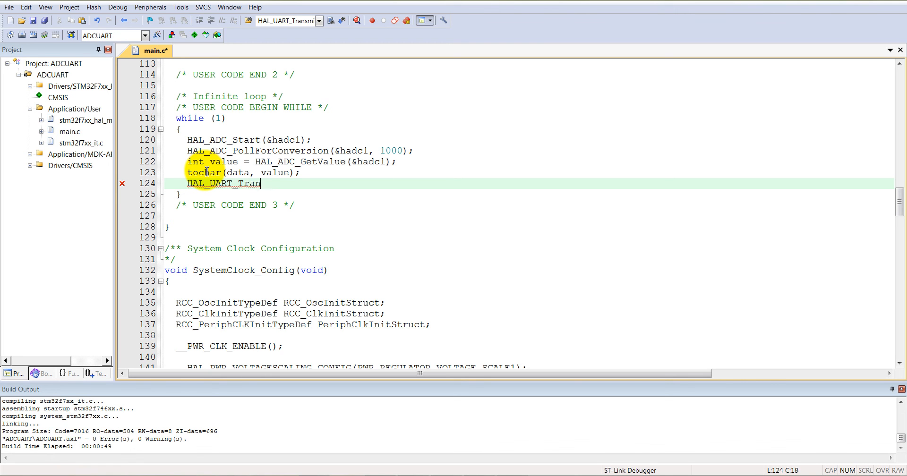
type("smit")
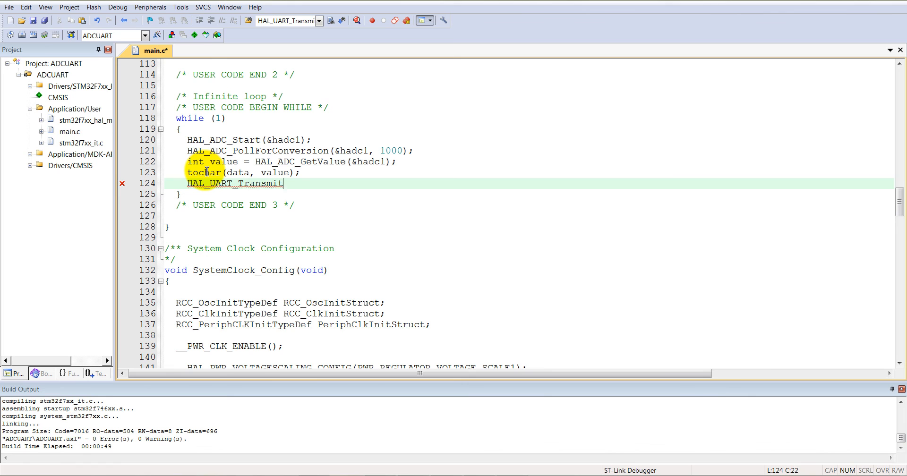
type("(")
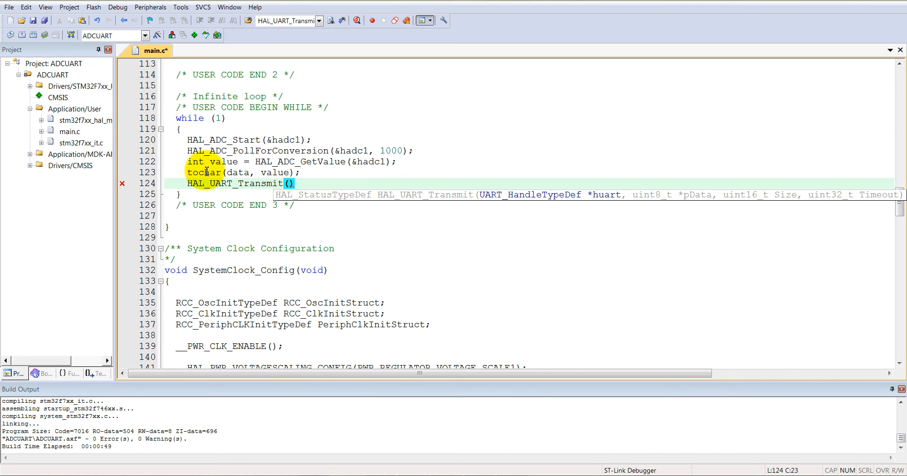
type("&ha")
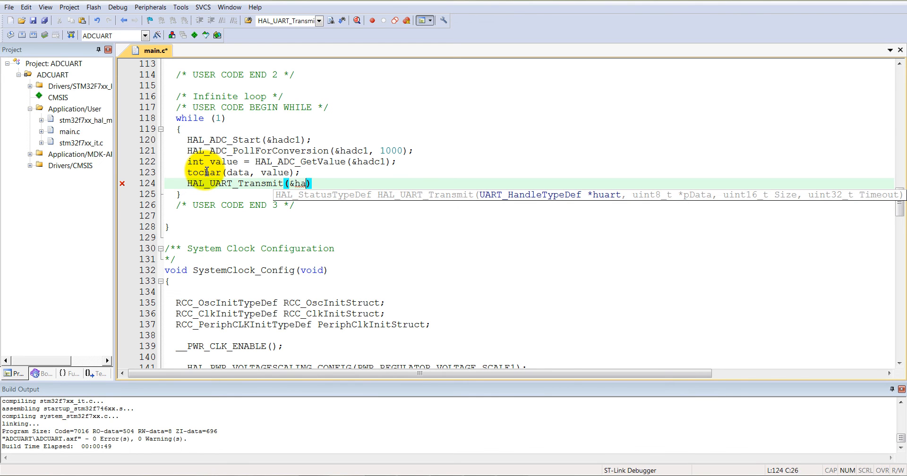
type("uart1,")
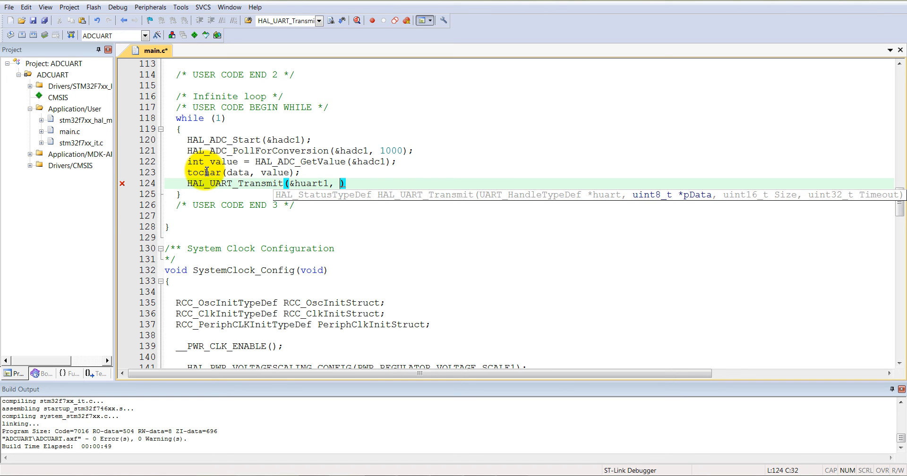
type("data,")
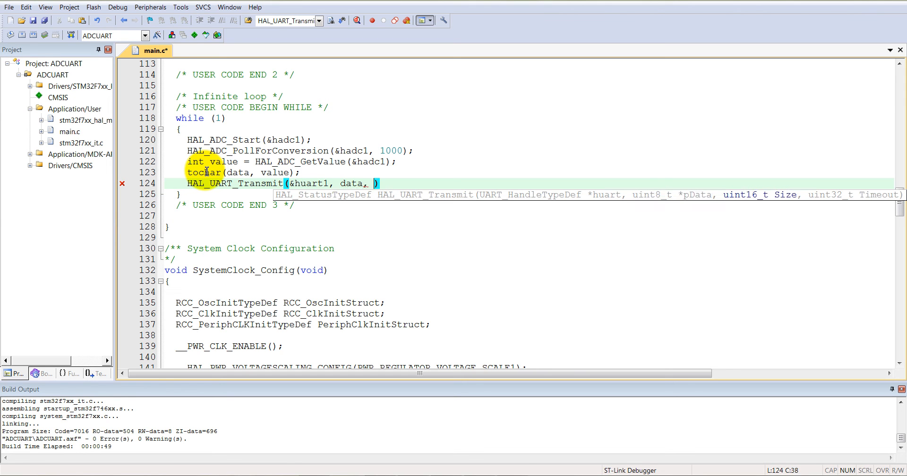
type("10,")
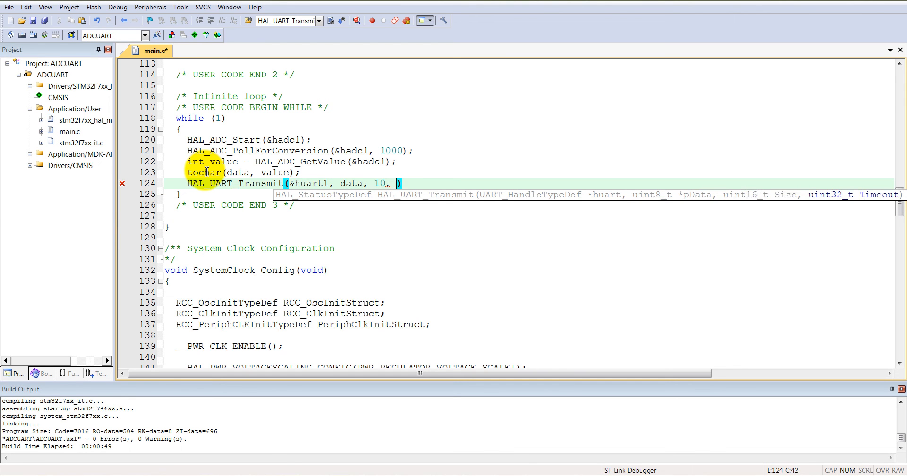
type("100")
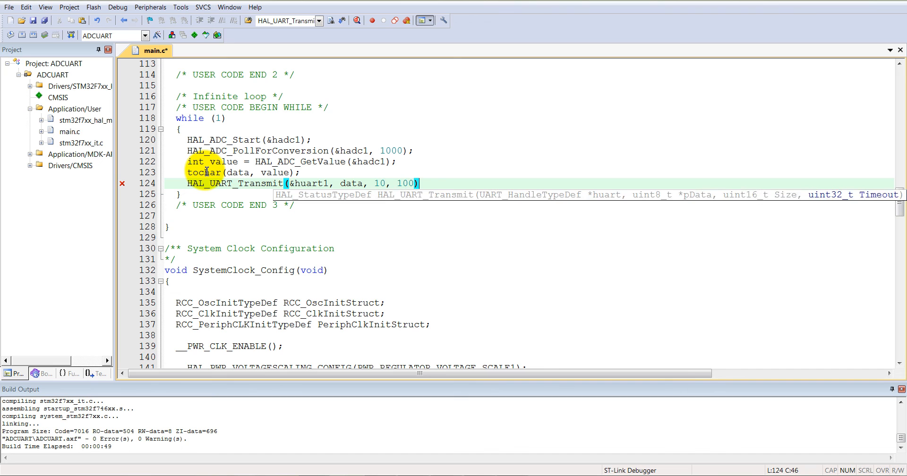
type(";")
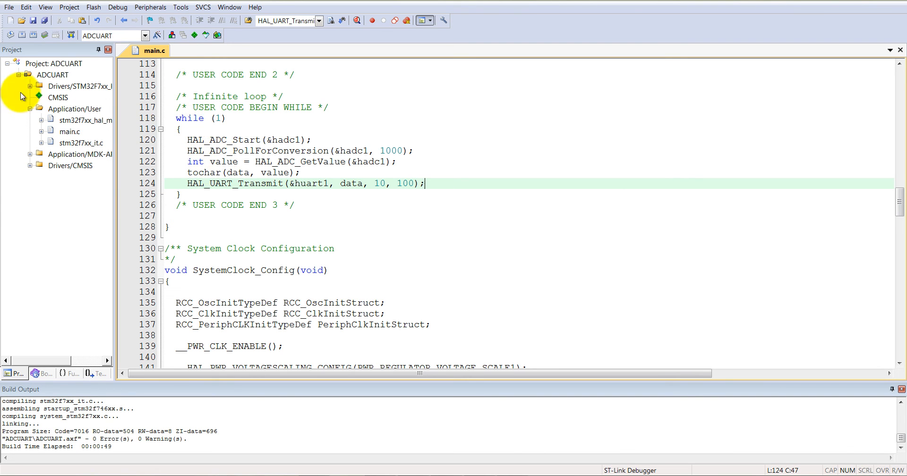
Step: Rebuild the ADCUART project and download the firmware to the board
left_click(23, 35)
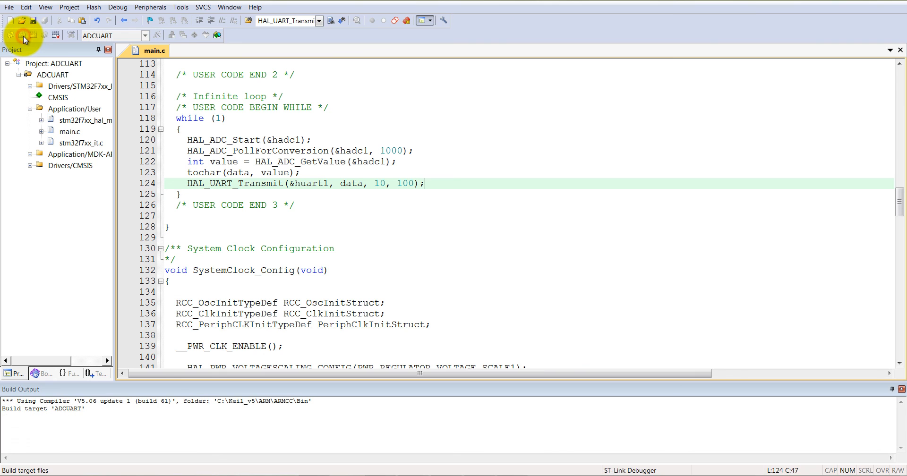
mouse_move(34, 57)
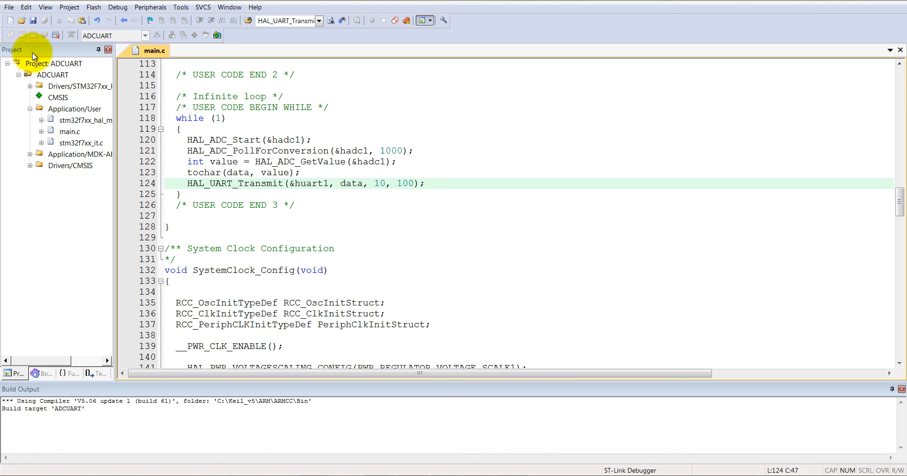
left_click(71, 35)
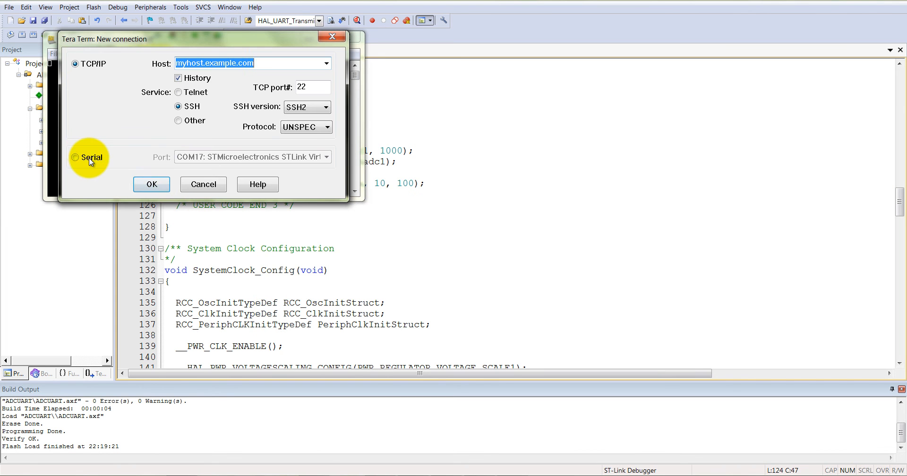
Step: Choose a Serial connection on COM17 in Tera Term's new-connection dialog
left_click(151, 184)
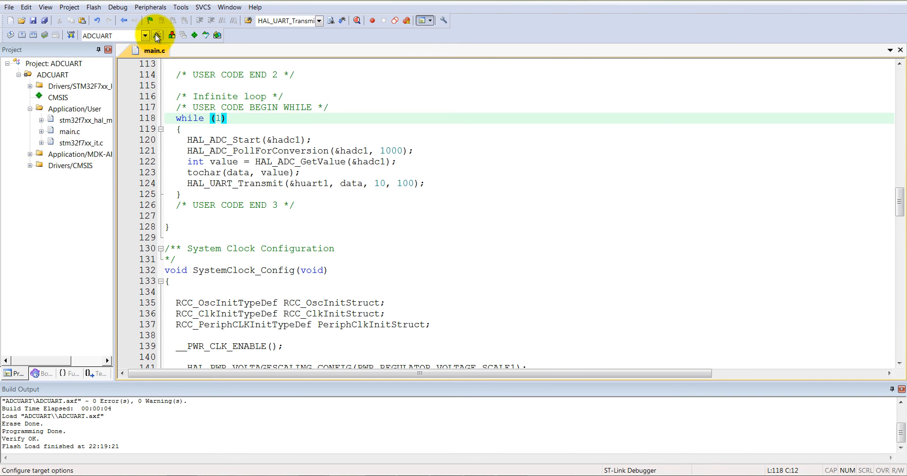
Step: Enable Reset and Run in the Flash Download settings of the target's debug options
left_click(157, 36)
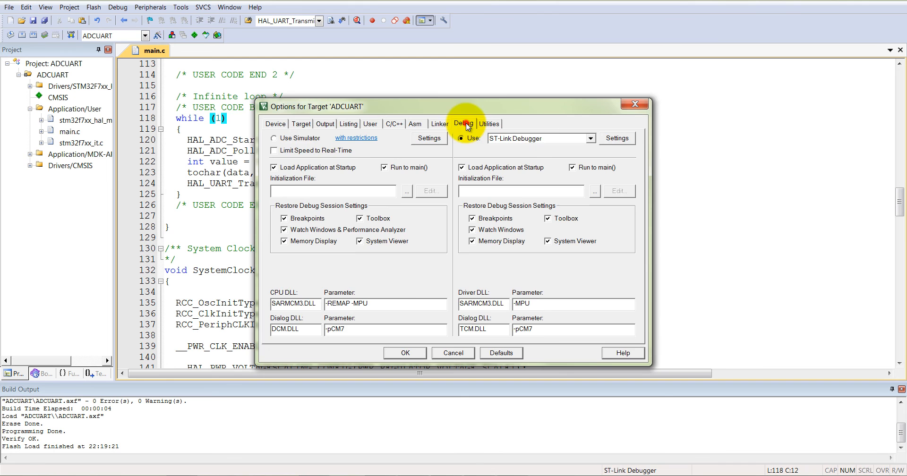
left_click(616, 137)
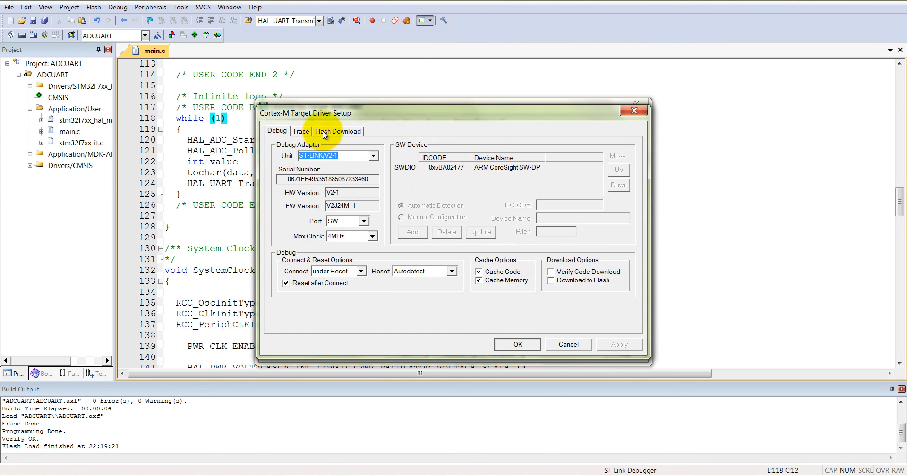
left_click(337, 131)
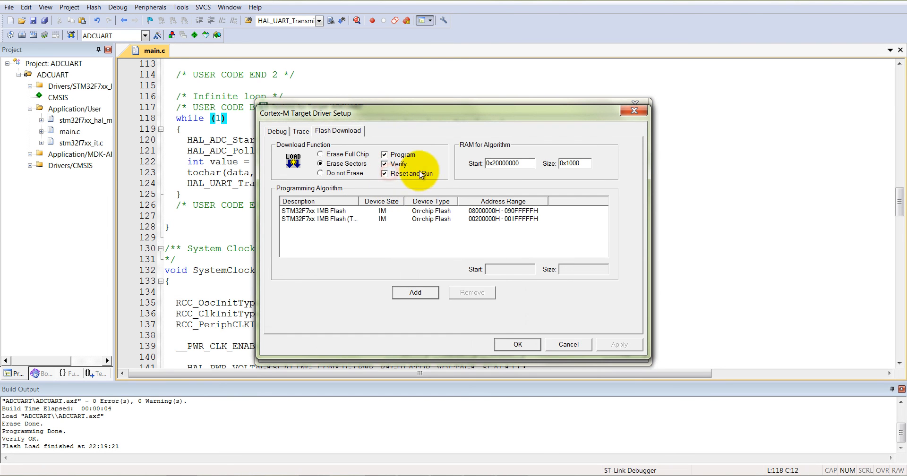
mouse_move(516, 344)
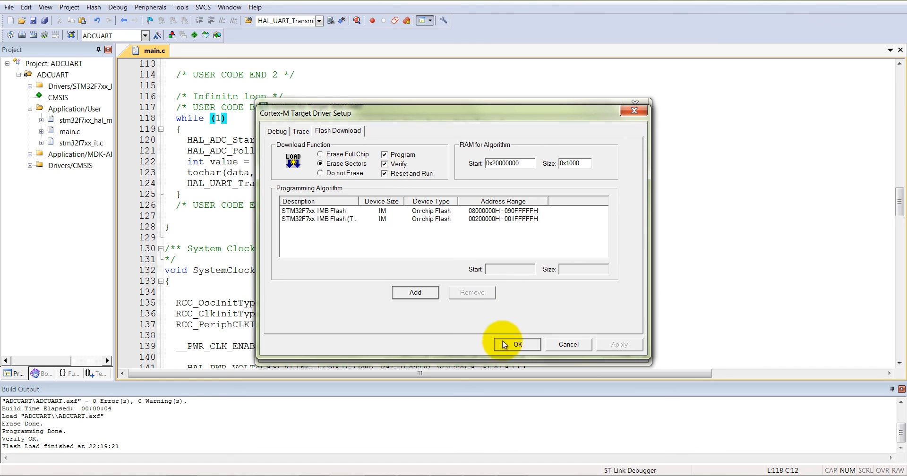
left_click(515, 344)
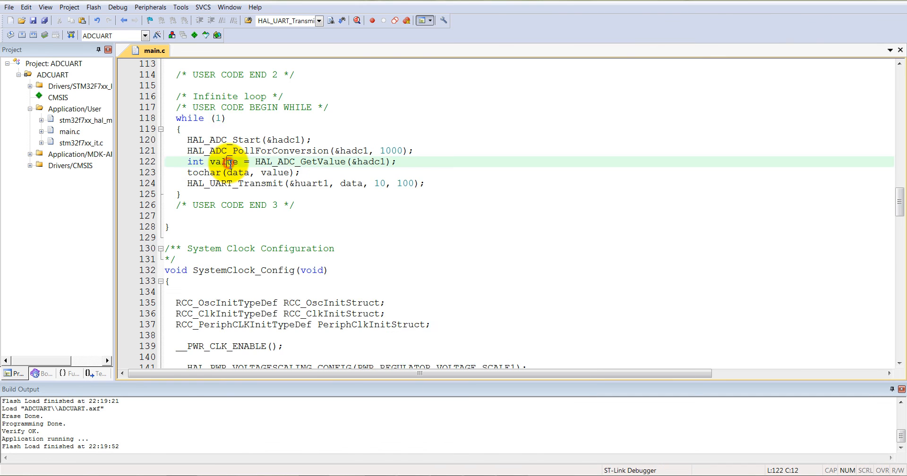
Step: Add str[len+2] = '\r'; after the newline in tochar and save main.c
scroll("up", 3)
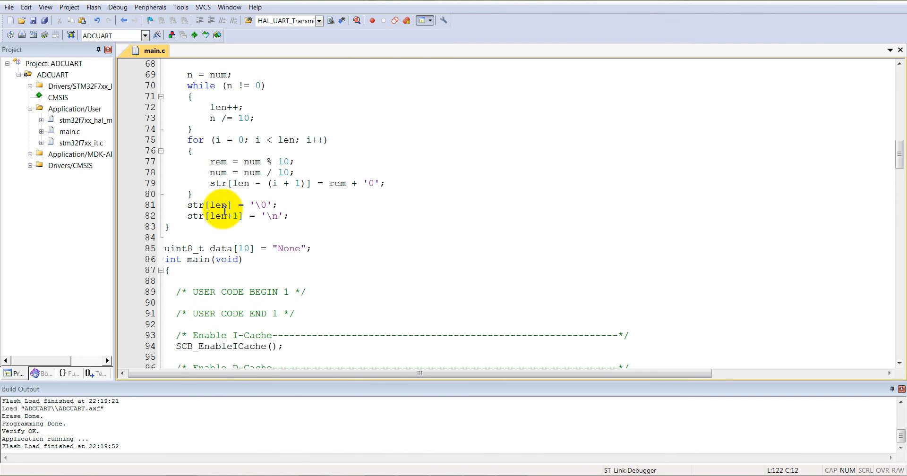
left_click(292, 219)
type("str[len+] = '\\r';")
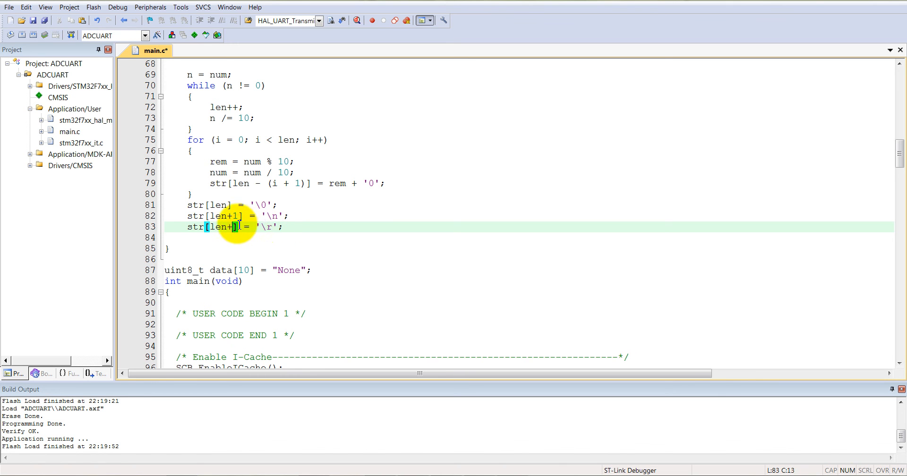
type("2")
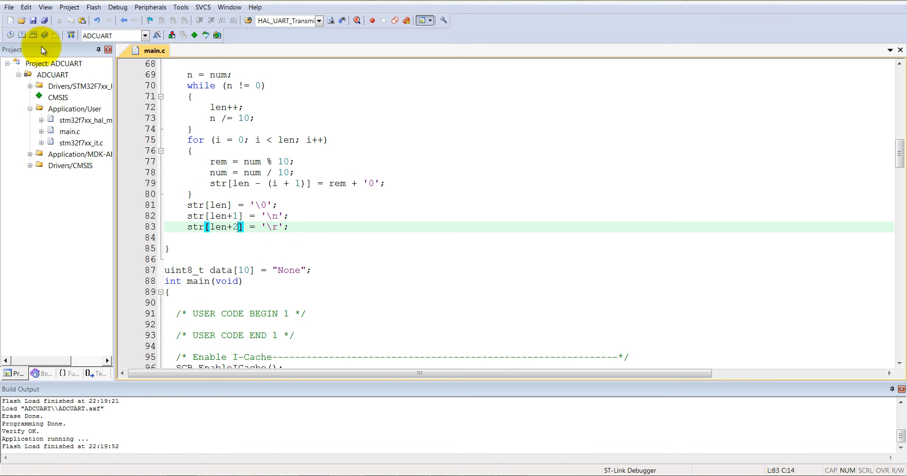
Step: Rebuild ADCUART with the edited tochar and flash it onto the board
left_click(69, 35)
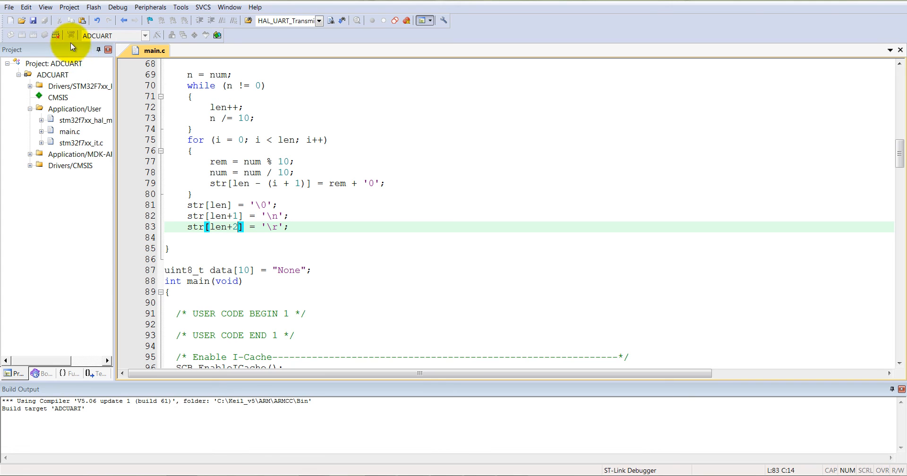
mouse_move(70, 36)
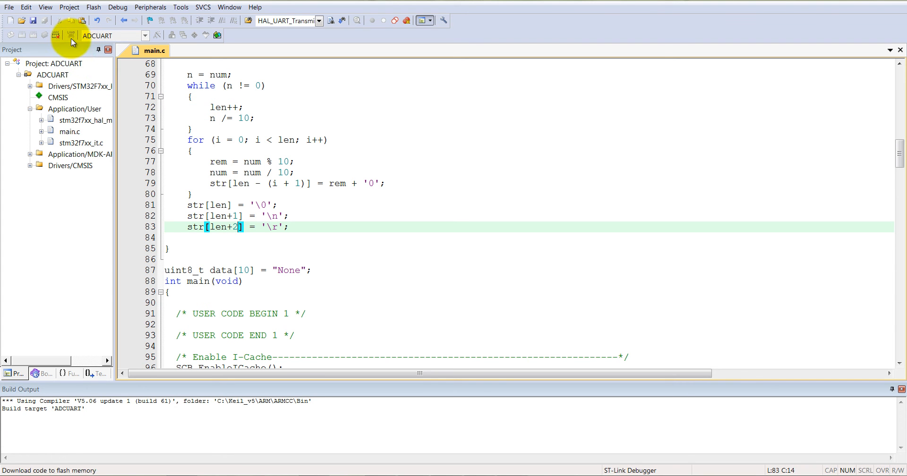
left_click(70, 36)
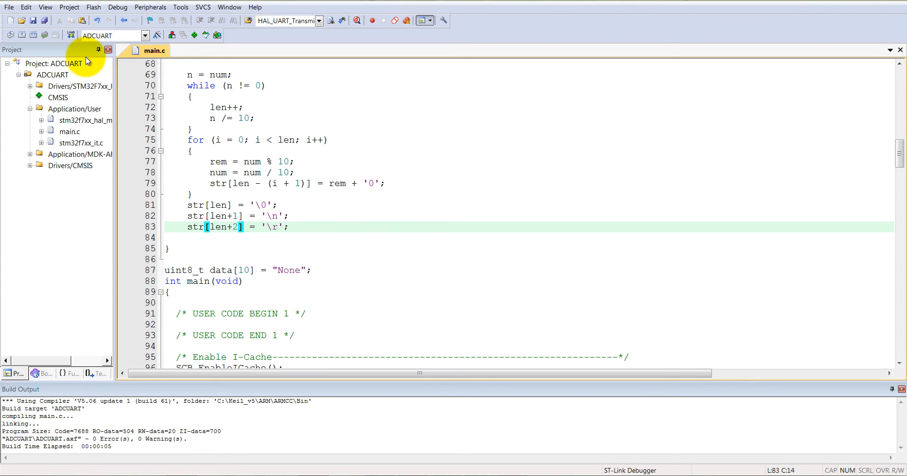
left_click(71, 36)
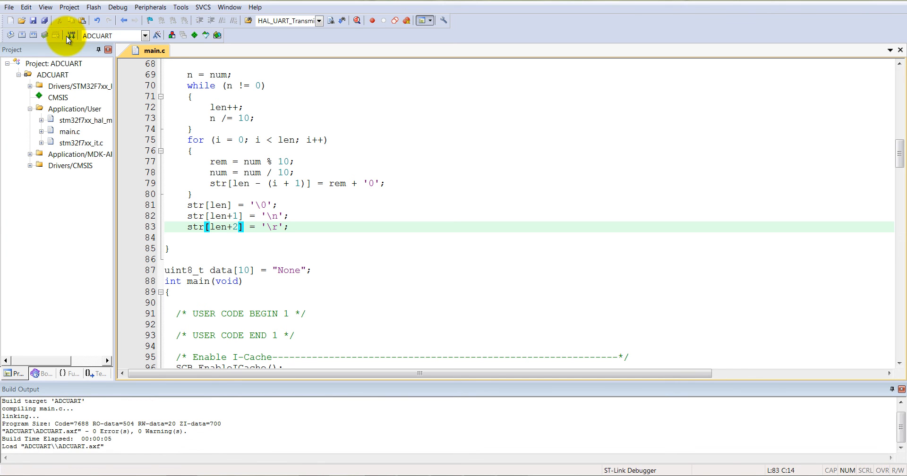